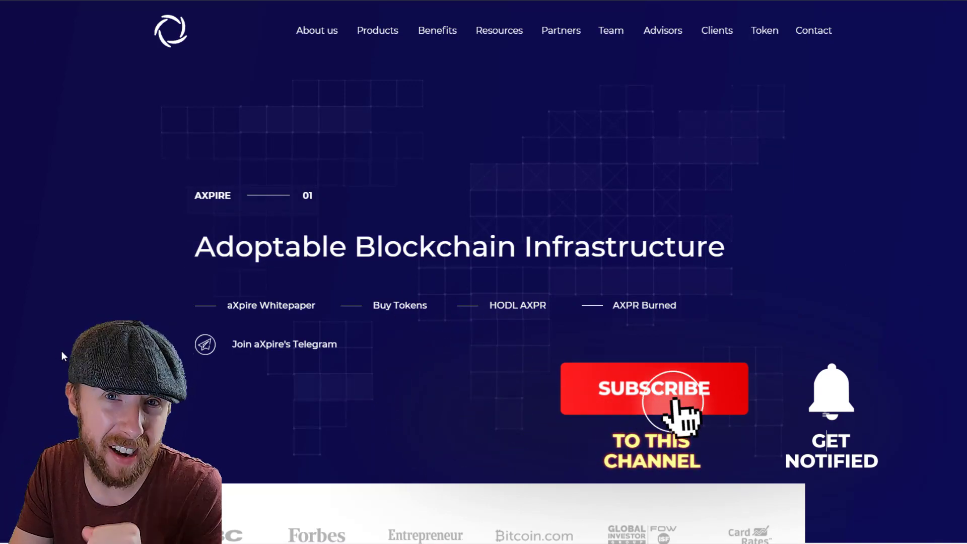
# Step: Scroll past the hero banner to About Us, describing Resolvr beside the CNBC video
pyautogui.scroll(-3)
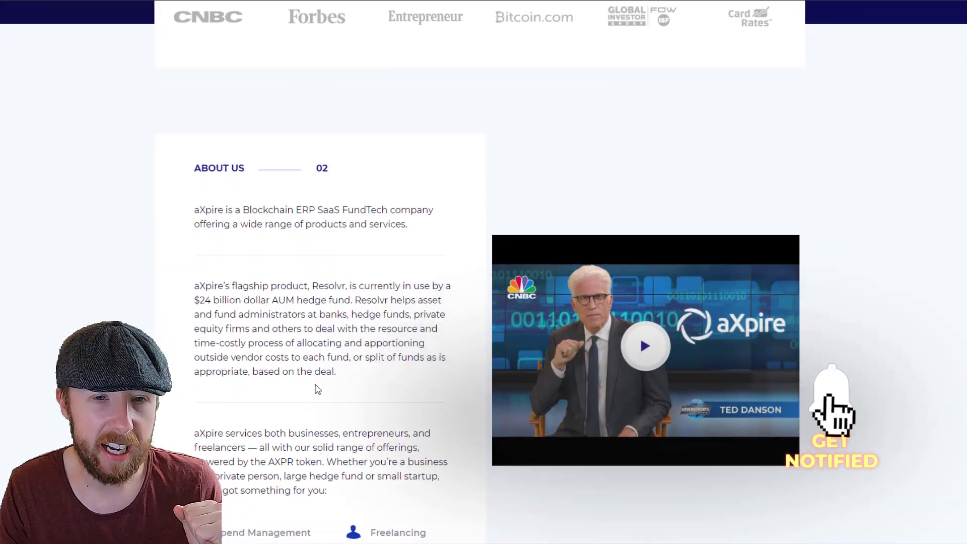
pyautogui.scroll(-3)
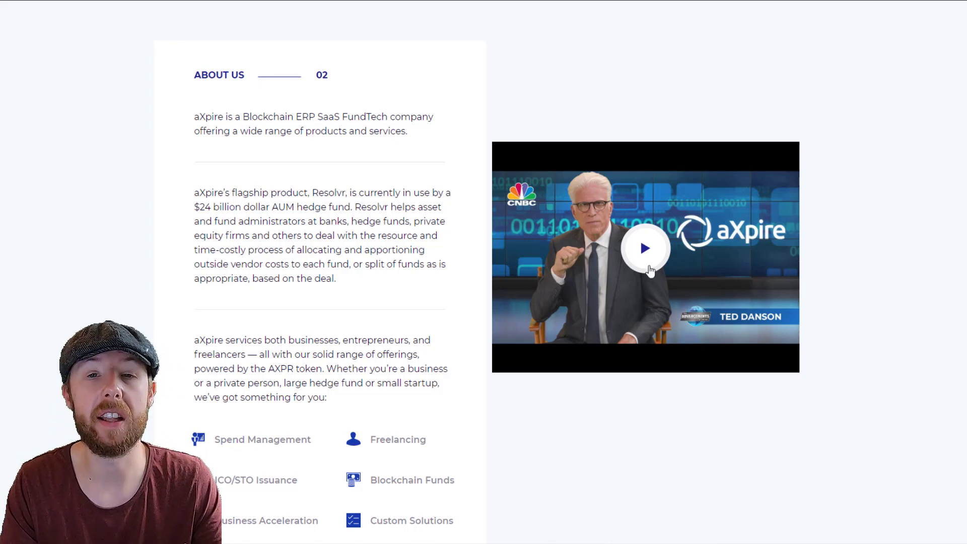
pyautogui.moveTo(775, 354)
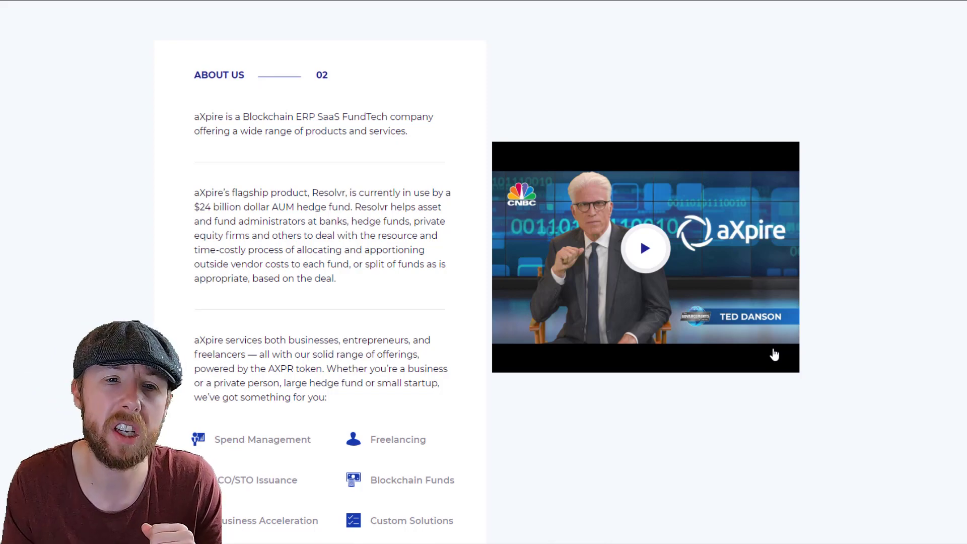
pyautogui.moveTo(326, 274)
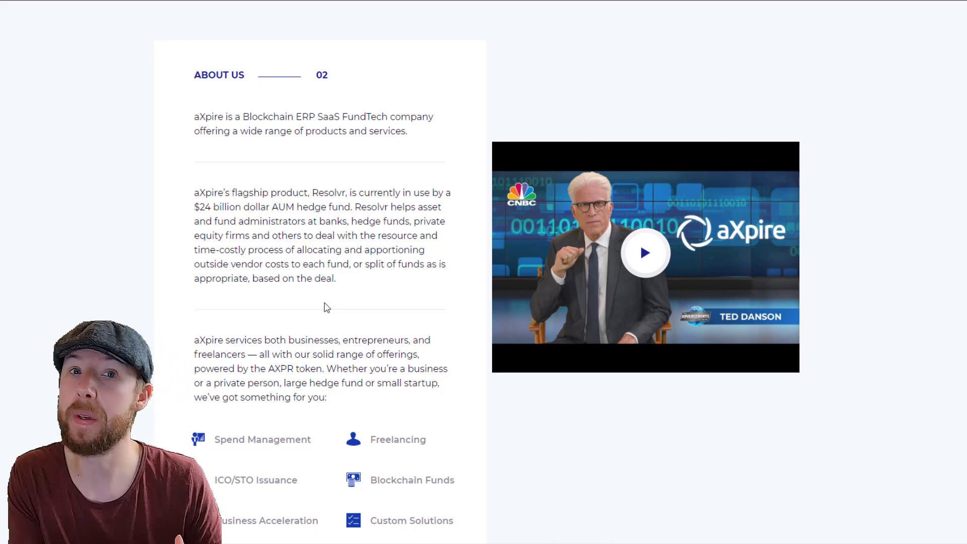
# Step: Scroll down to the Resolvr, MatchBX and CoinBX products and the Services section
pyautogui.scroll(-3)
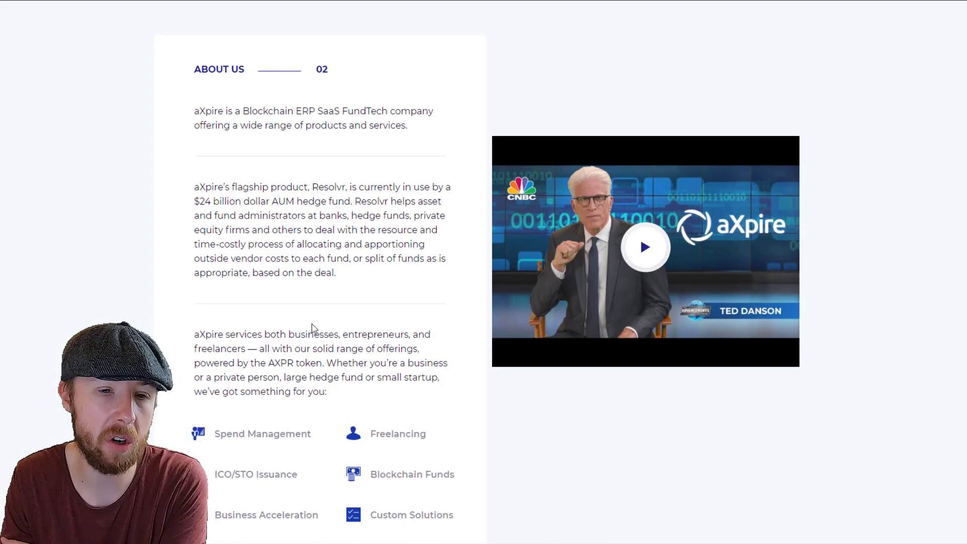
pyautogui.scroll(-3)
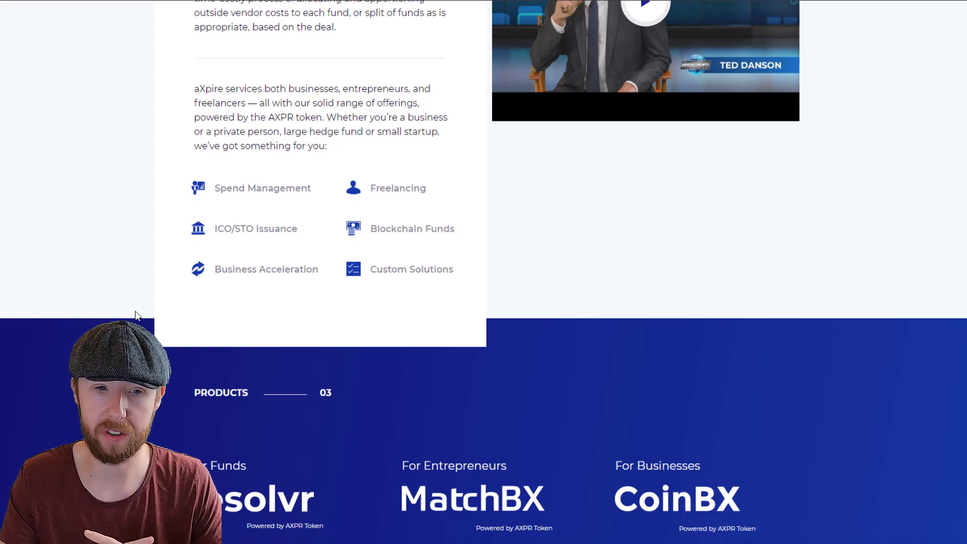
pyautogui.scroll(-3)
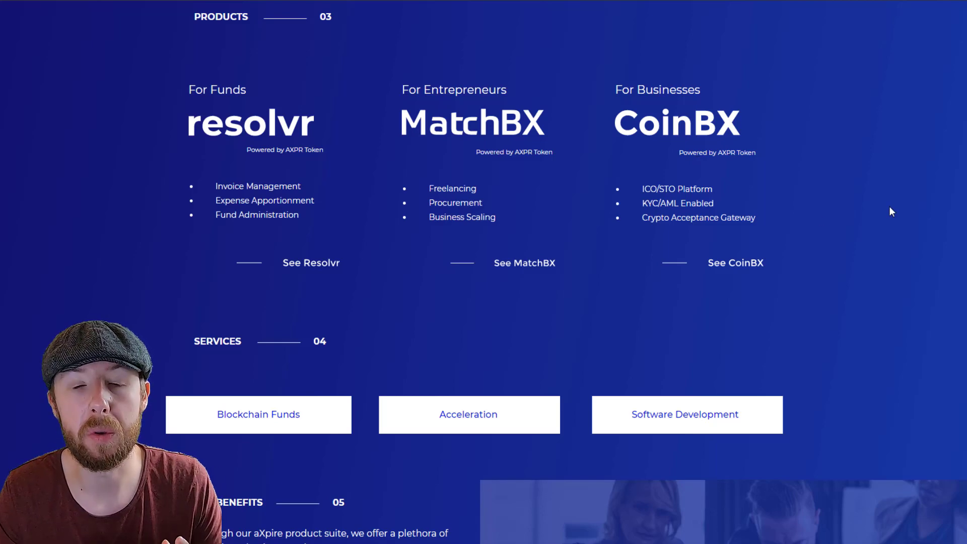
pyautogui.moveTo(863, 229)
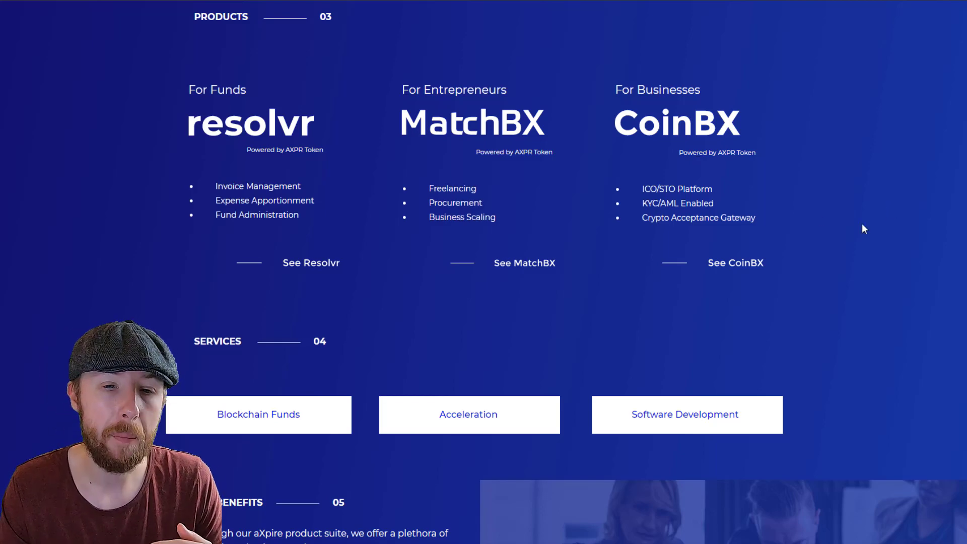
pyautogui.scroll(-3)
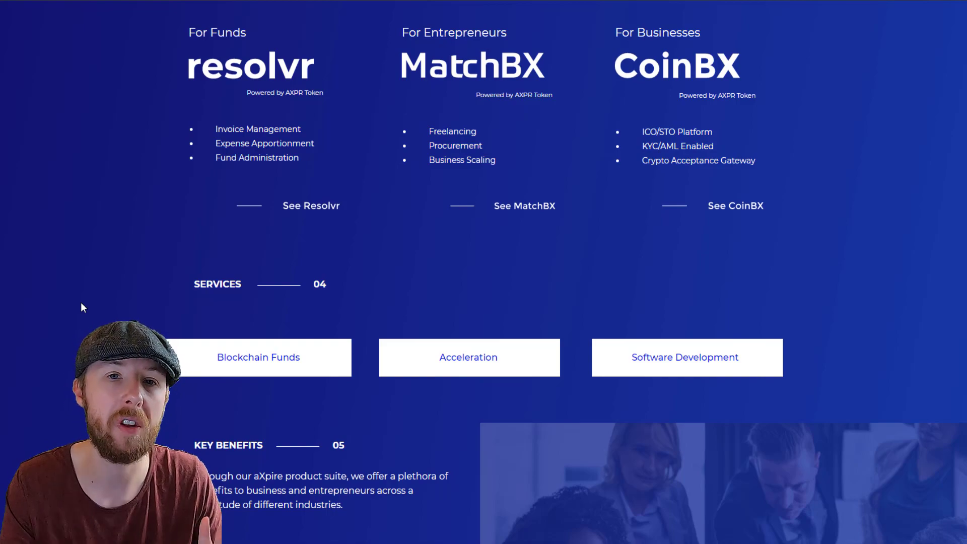
# Step: Scroll down to read the full Key Benefits bullet list
pyautogui.scroll(-3)
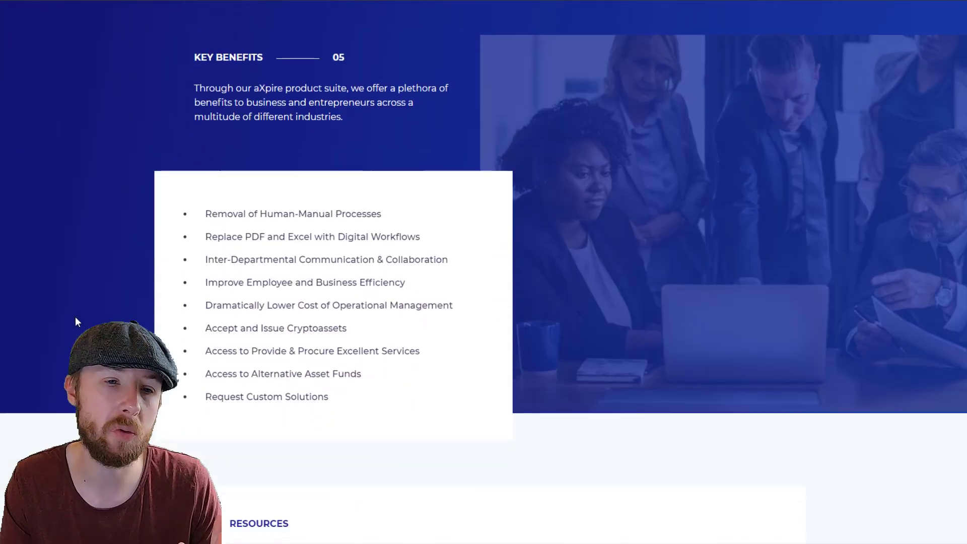
pyautogui.scroll(-3)
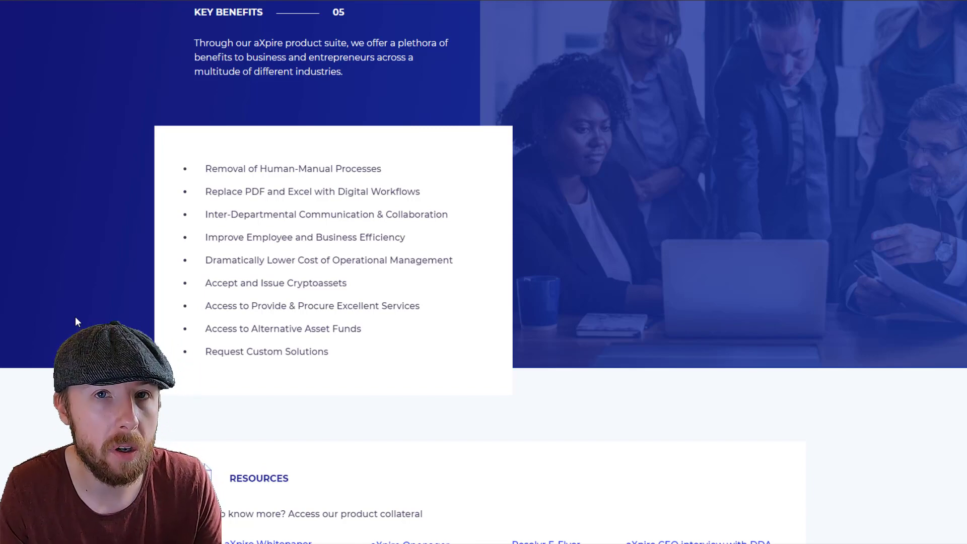
pyautogui.moveTo(62, 316)
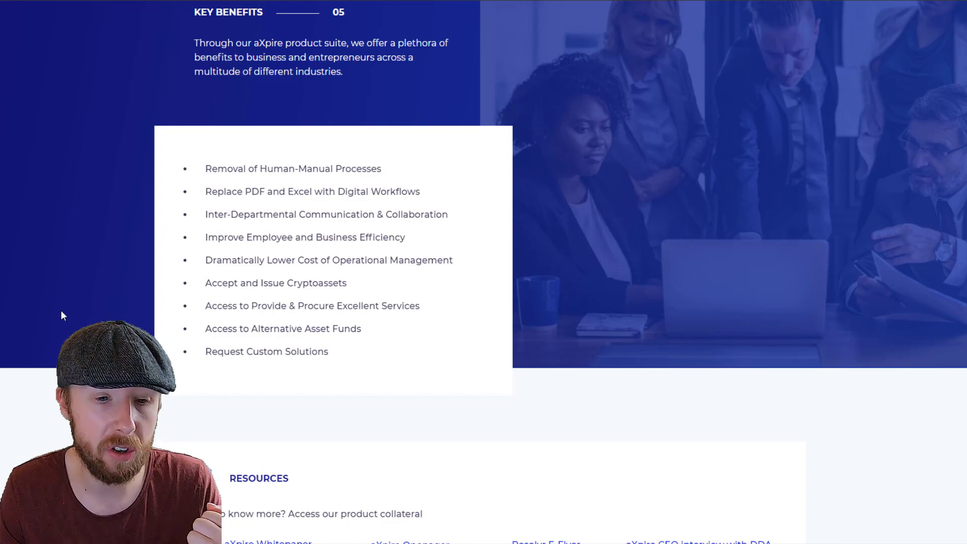
# Step: Scroll to the Resources collateral links and three Latest News articles
pyautogui.scroll(-3)
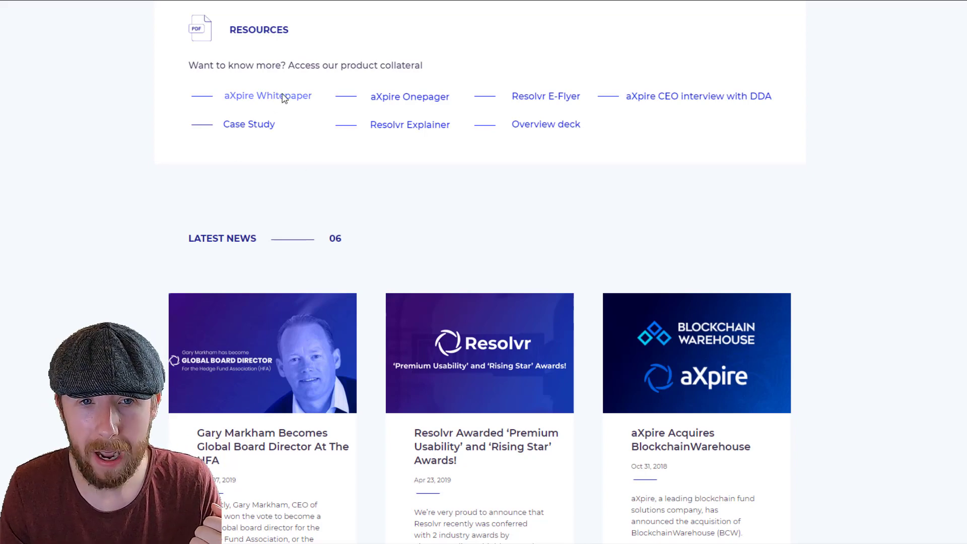
pyautogui.moveTo(422, 100)
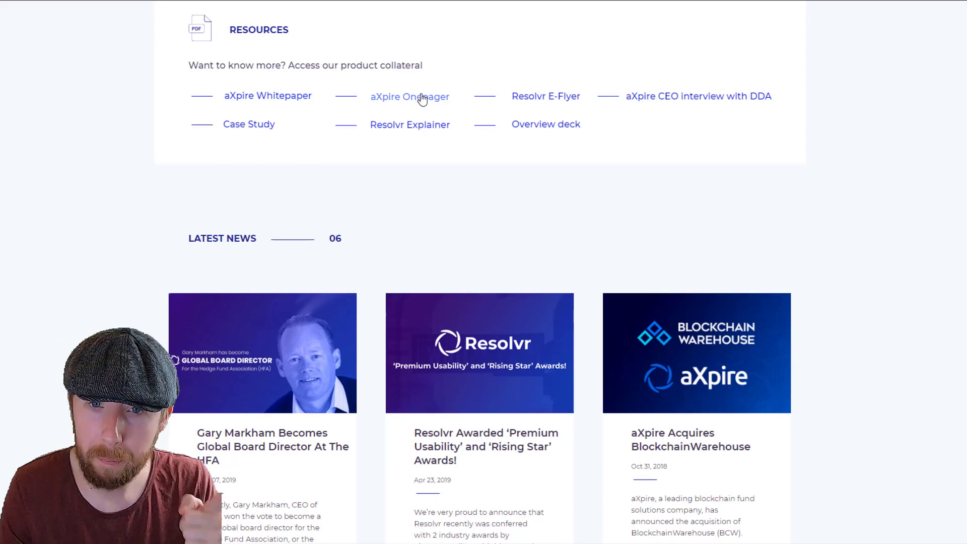
pyautogui.moveTo(628, 212)
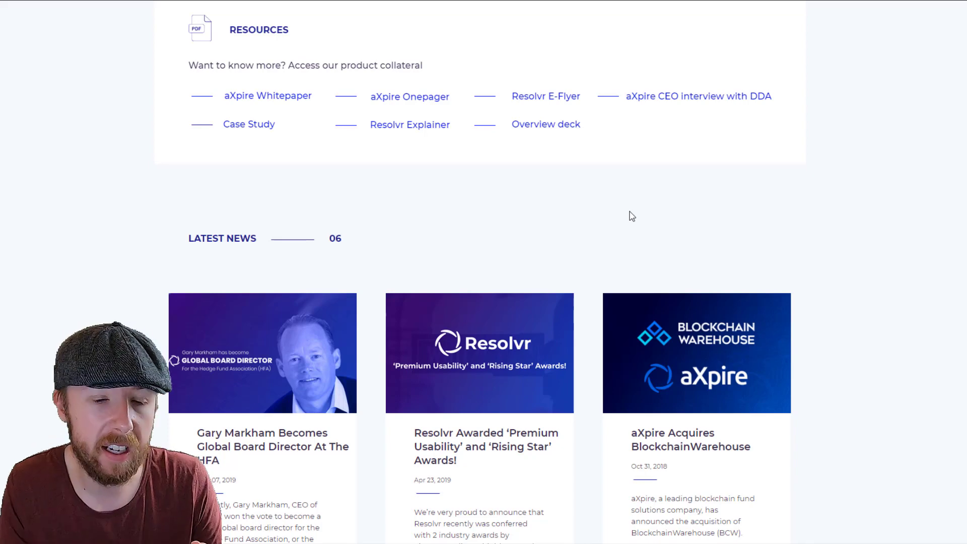
# Step: Scroll down to the seven exchange logos, including Binance Chain, KuCoin, HitBTC and IDEX
pyautogui.scroll(-3)
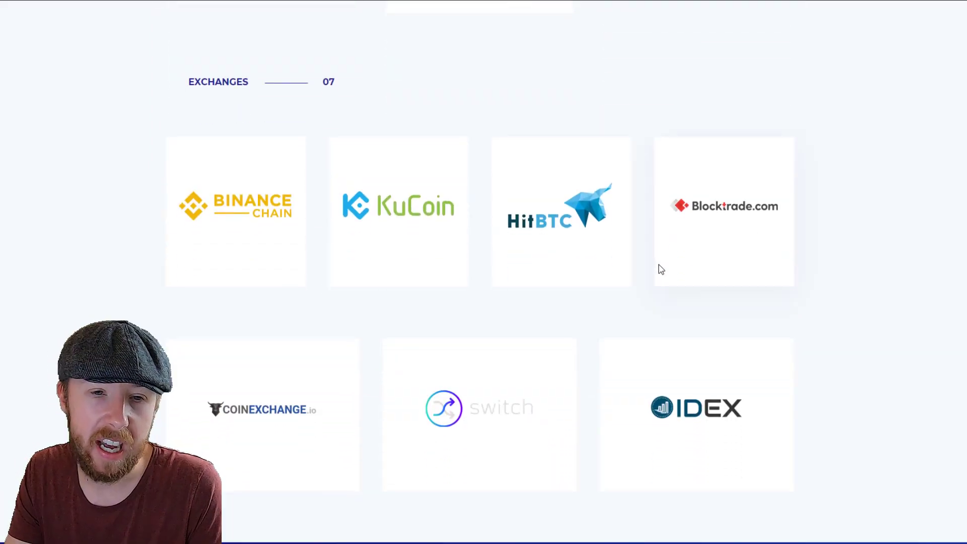
pyautogui.scroll(-3)
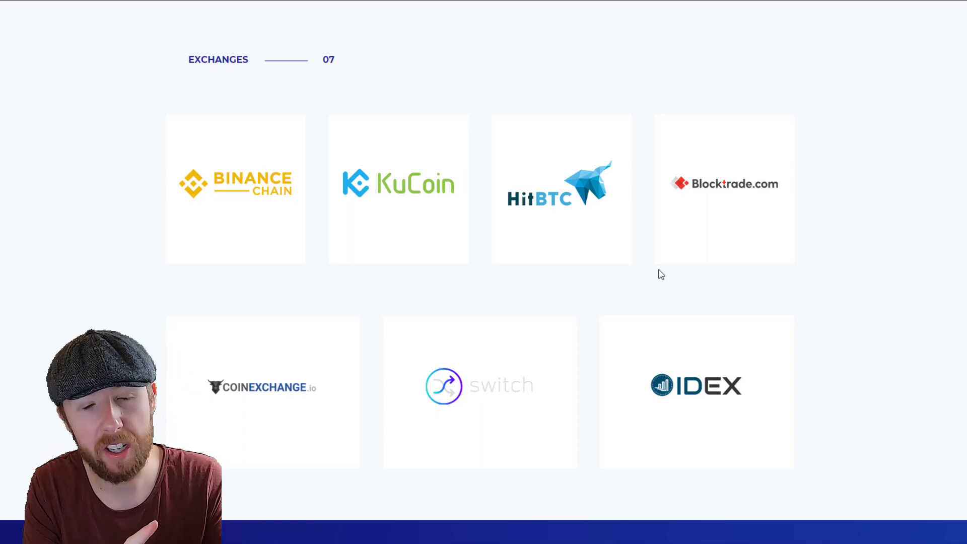
pyautogui.moveTo(310, 175)
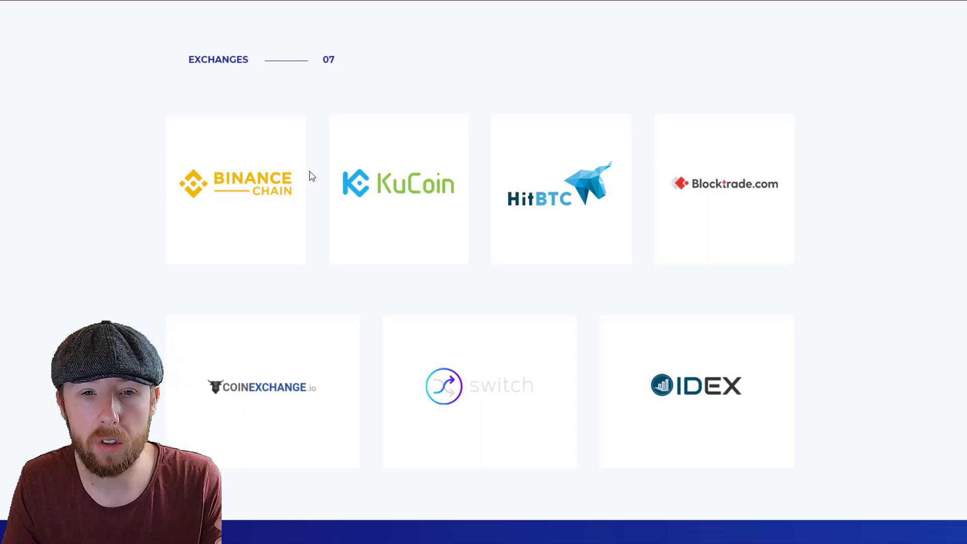
pyautogui.moveTo(163, 268)
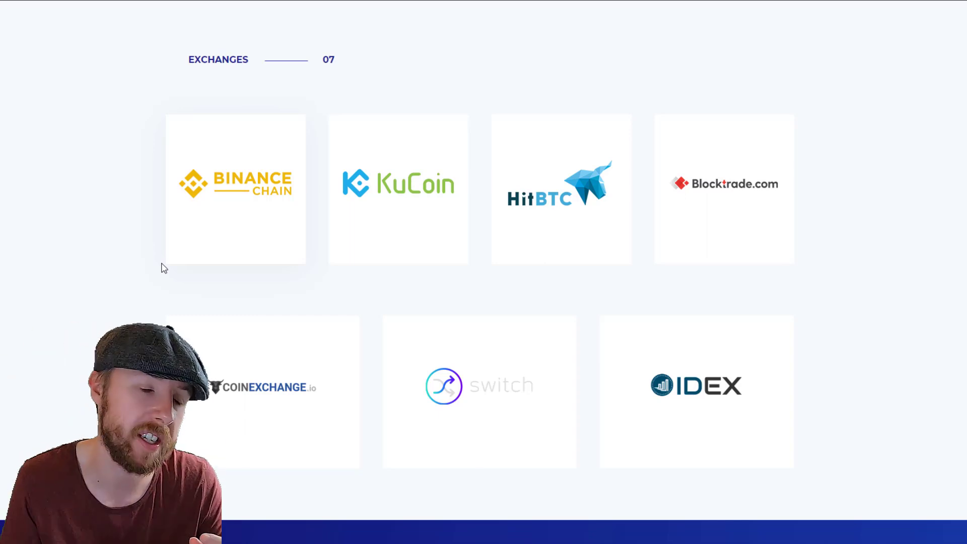
# Step: Scroll to the partner logos: Microsoft Partner Network, R3, Bitcoin.com and Kleros
pyautogui.scroll(-3)
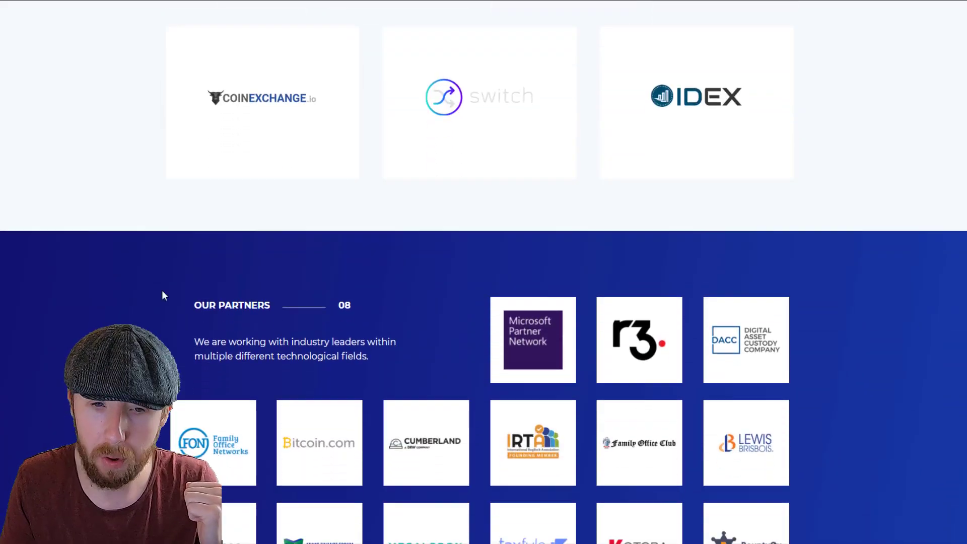
pyautogui.scroll(-3)
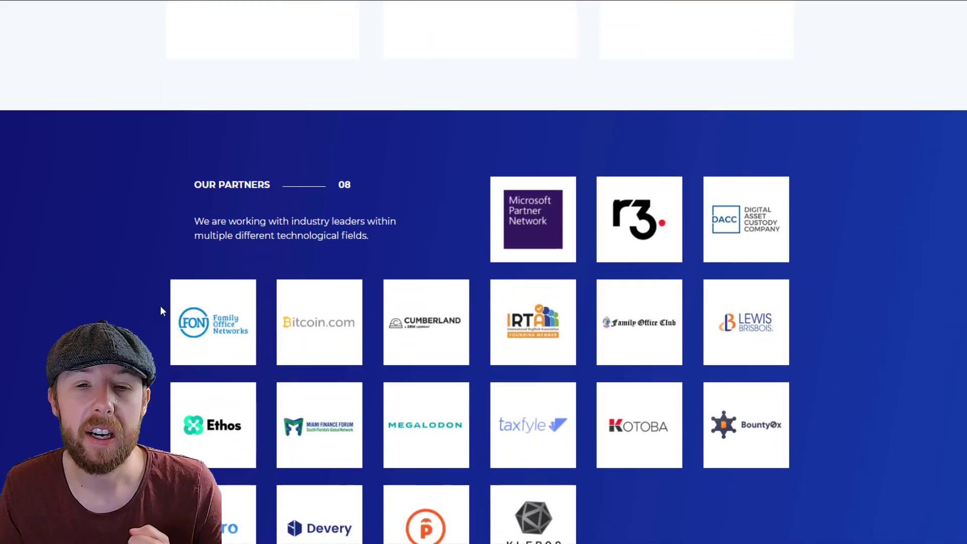
pyautogui.scroll(-3)
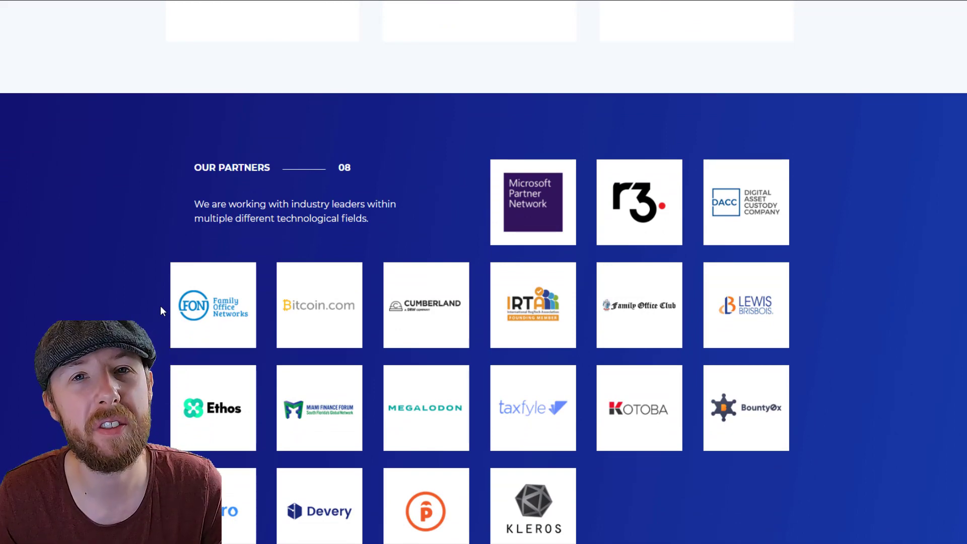
pyautogui.moveTo(789, 231)
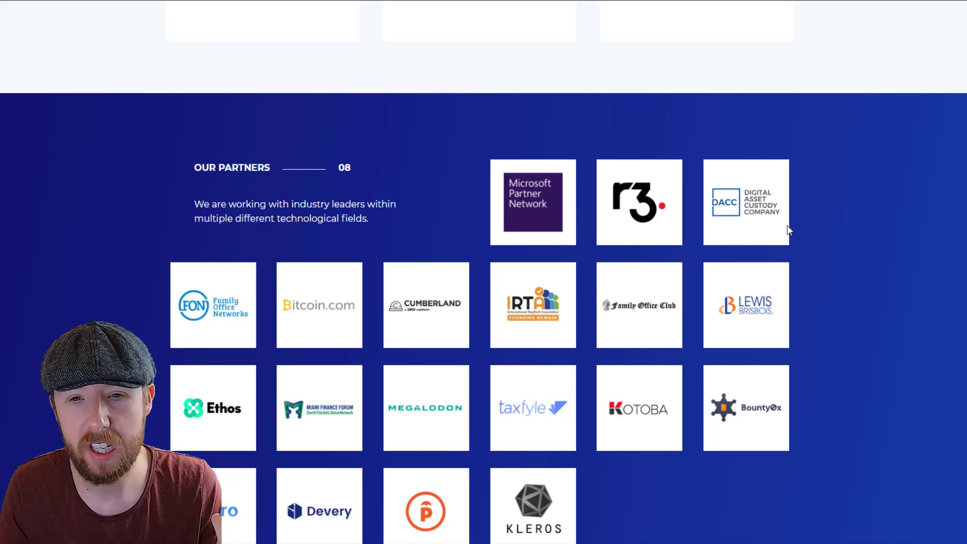
pyautogui.moveTo(341, 322)
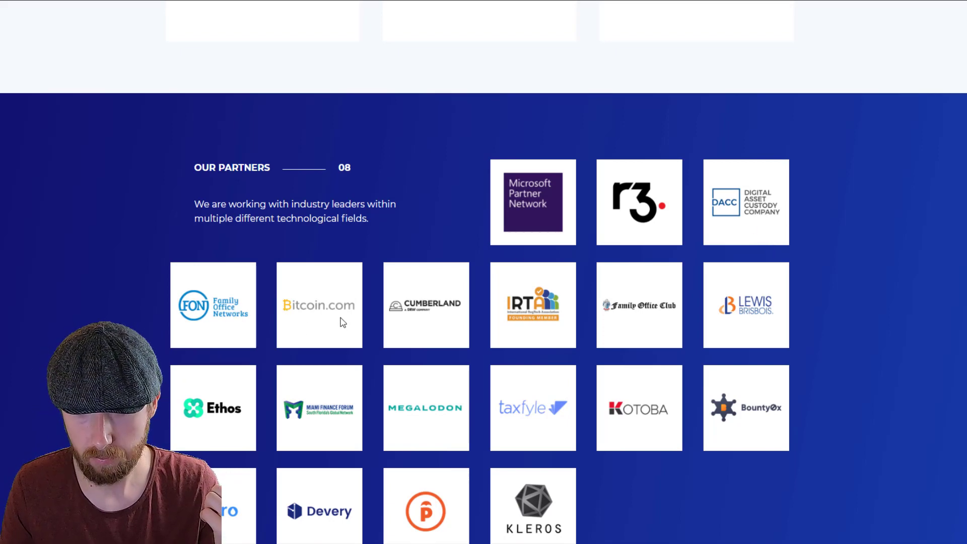
pyautogui.moveTo(806, 198)
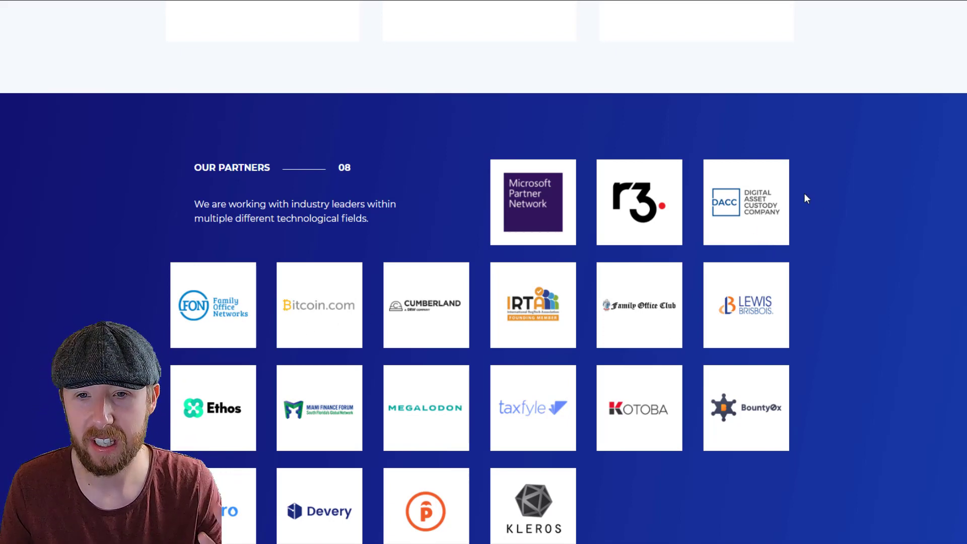
pyautogui.scroll(-3)
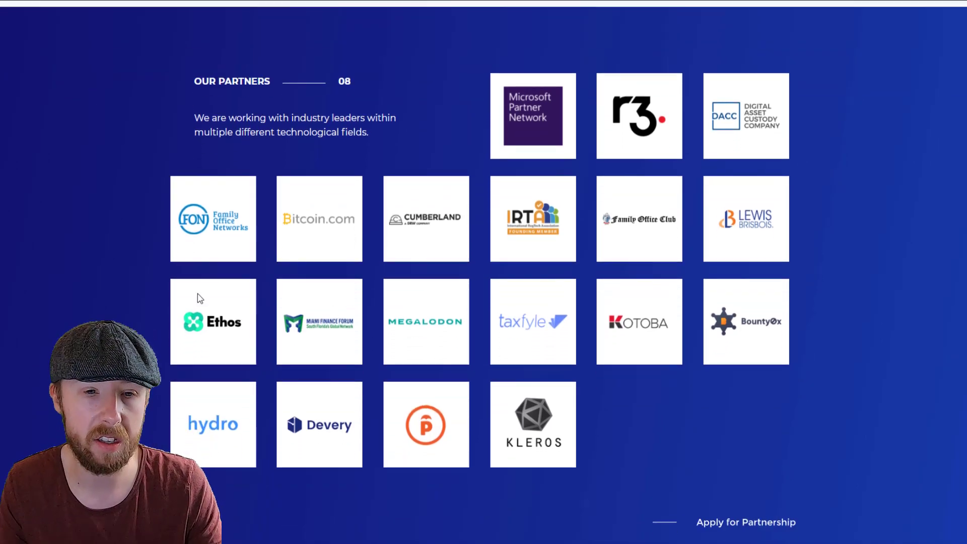
pyautogui.scroll(-3)
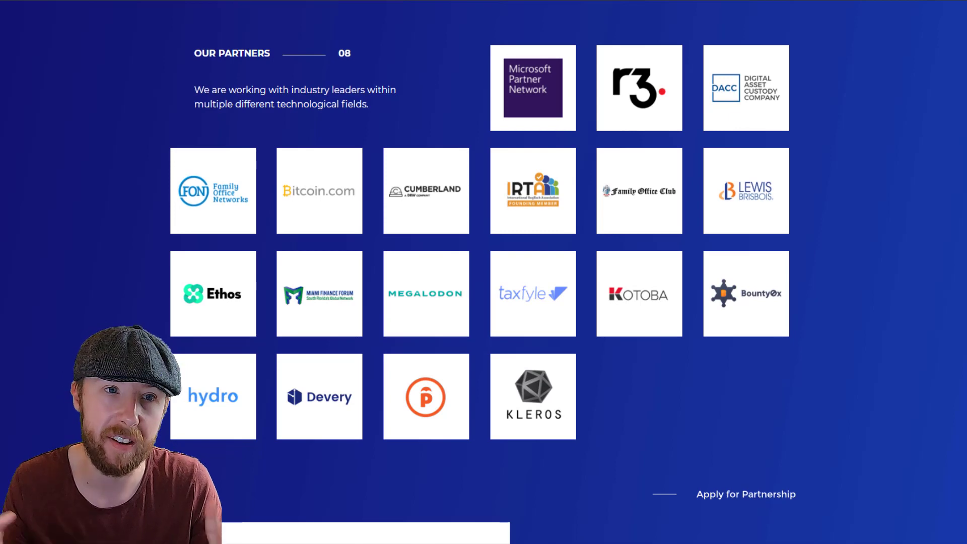
pyautogui.scroll(-3)
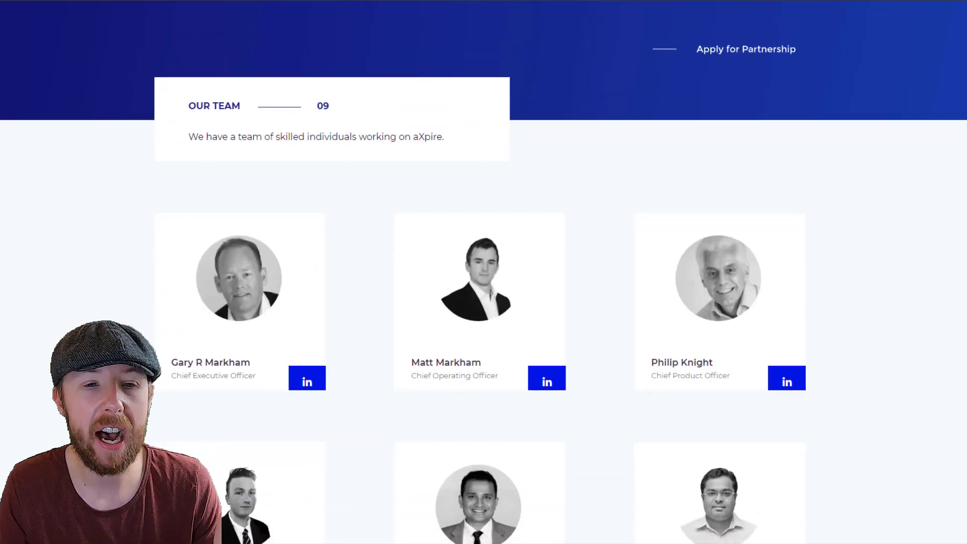
pyautogui.scroll(-3)
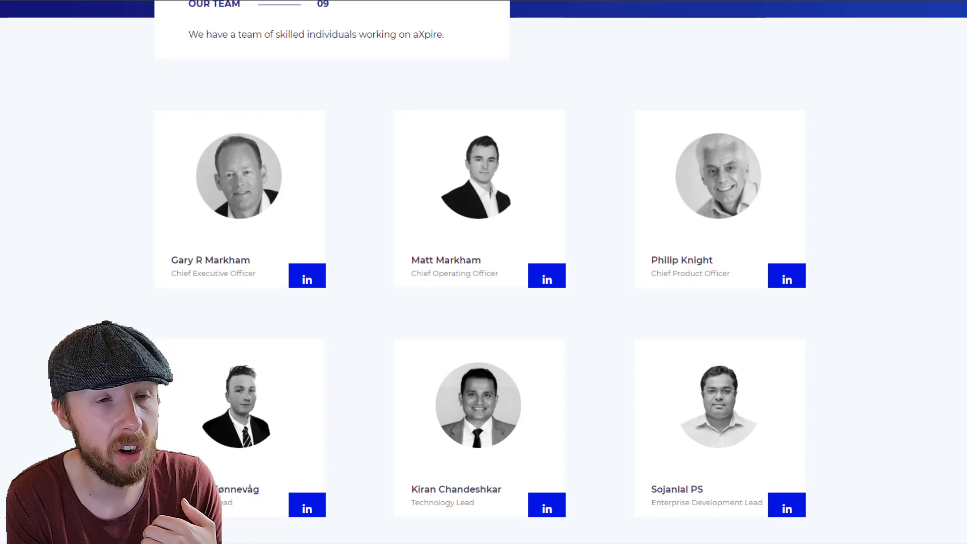
pyautogui.scroll(-3)
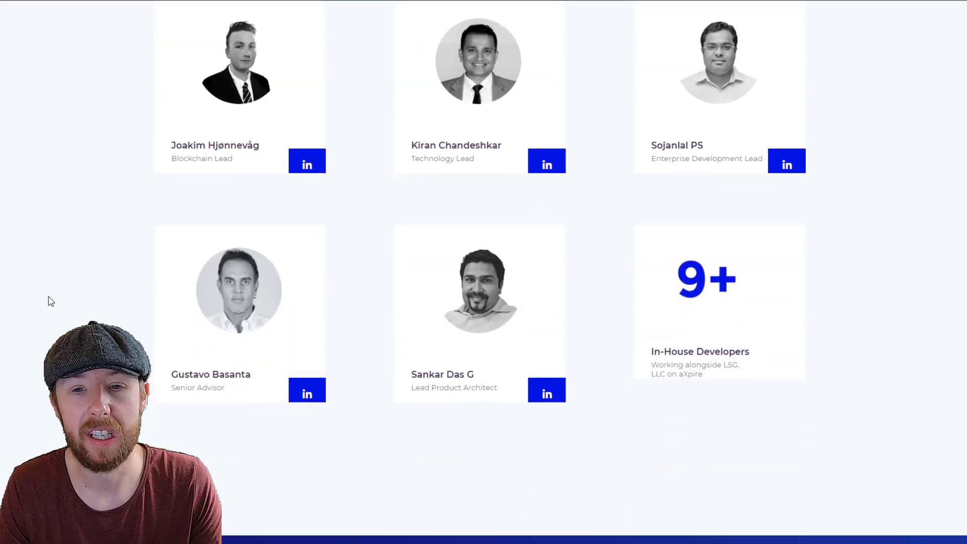
# Step: Scroll through advisor cards including Roger Ver, Mate Tokay and Carpenco Dima
pyautogui.scroll(-3)
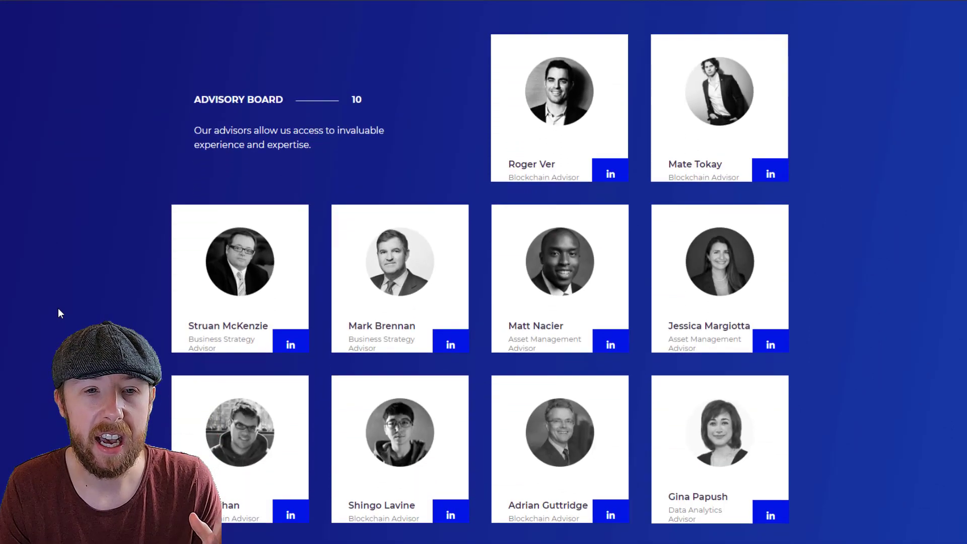
pyautogui.scroll(-3)
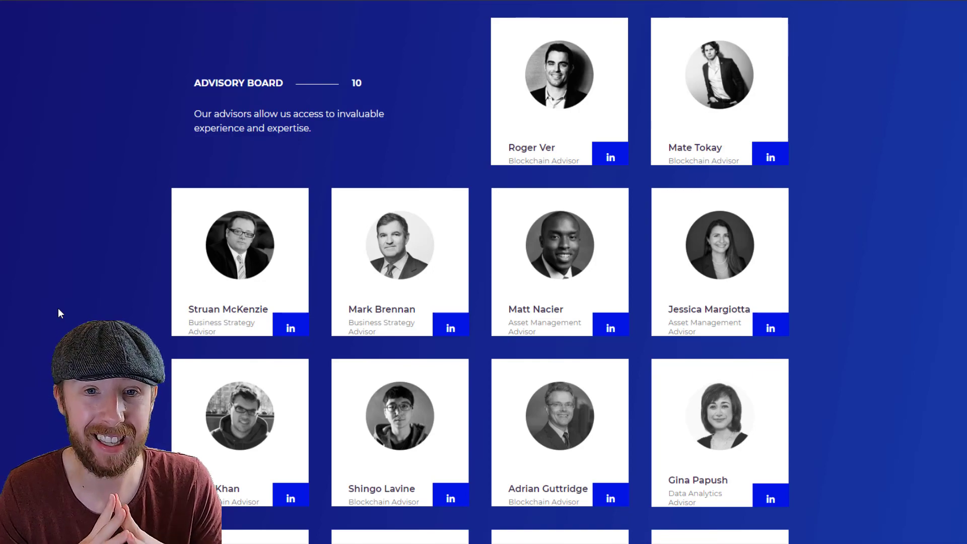
pyautogui.scroll(-3)
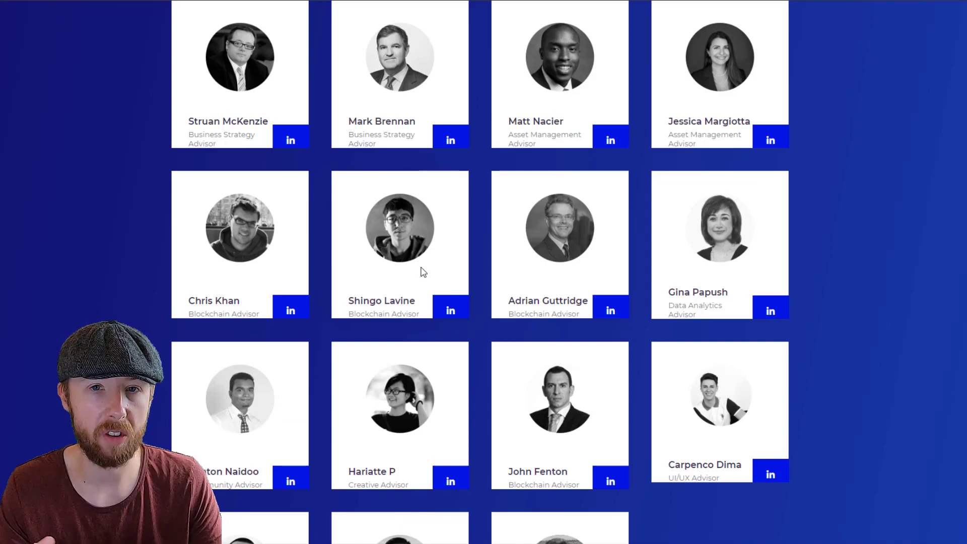
pyautogui.scroll(-3)
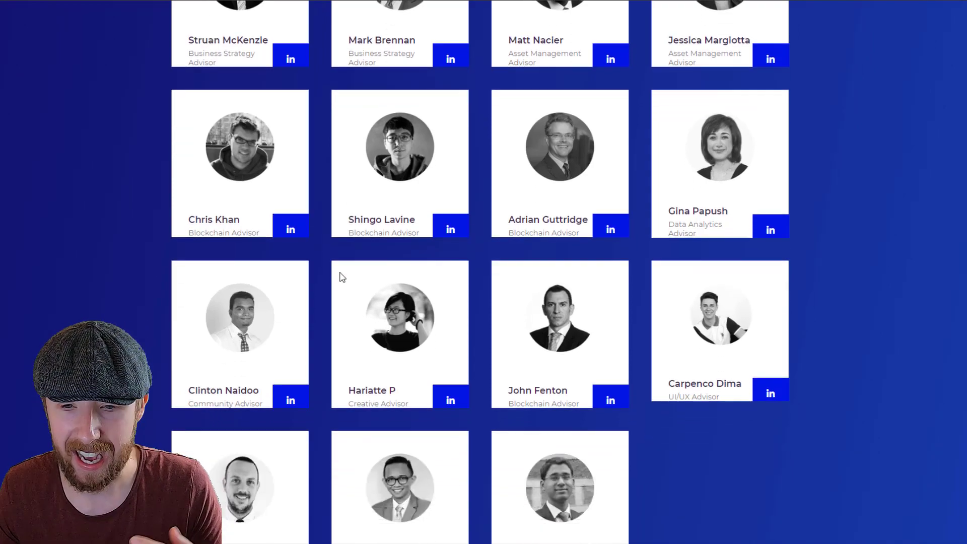
# Step: Scroll down to client logos such as Coca-Cola, Nike, Intel, IBM, AT&T and KFC
pyautogui.scroll(-3)
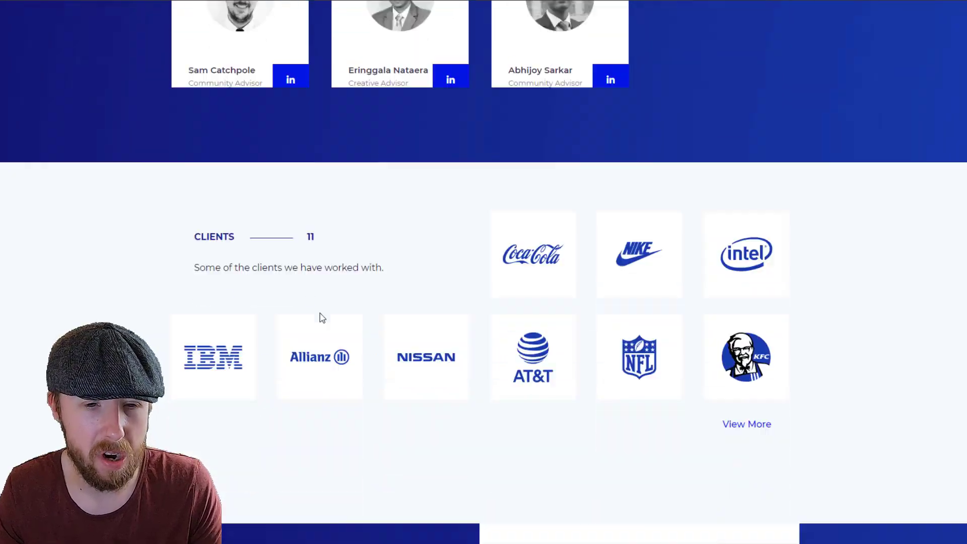
pyautogui.scroll(-3)
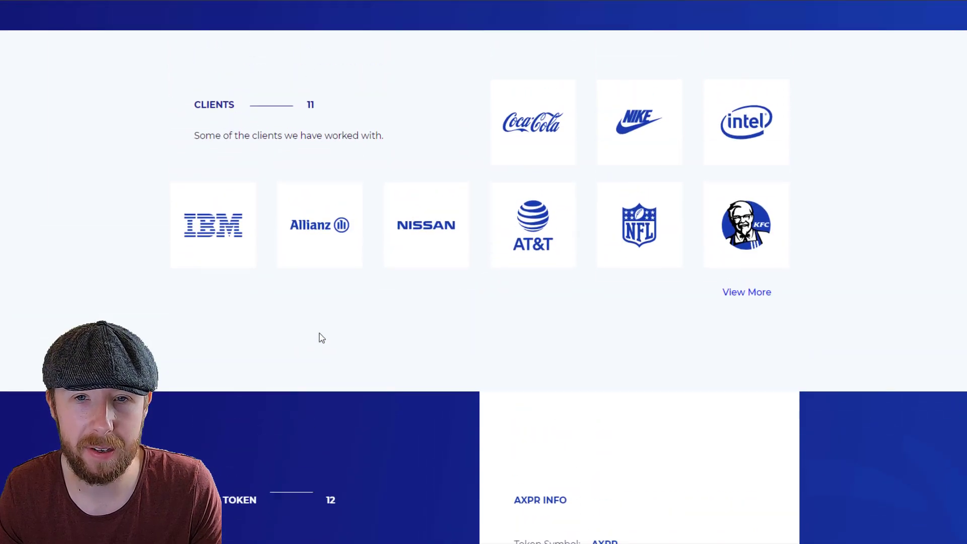
pyautogui.scroll(-3)
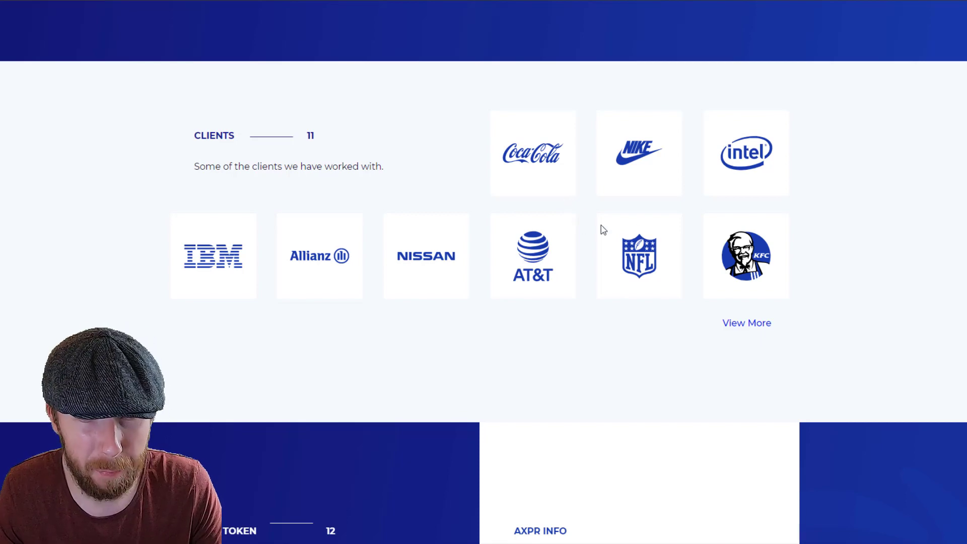
pyautogui.moveTo(704, 235)
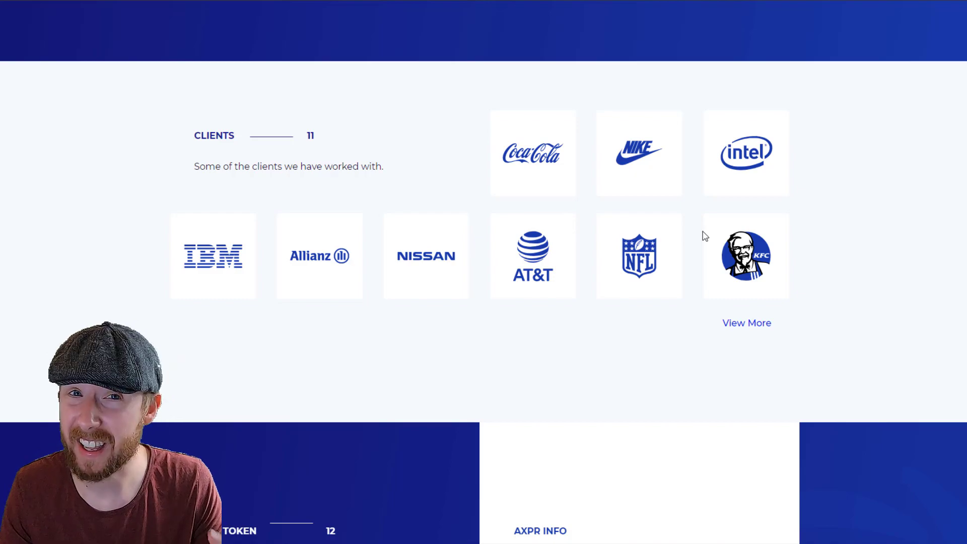
# Step: Scroll to the Major Milestones timeline and open the aXpire PayBX one-pager PDF
pyautogui.scroll(-3)
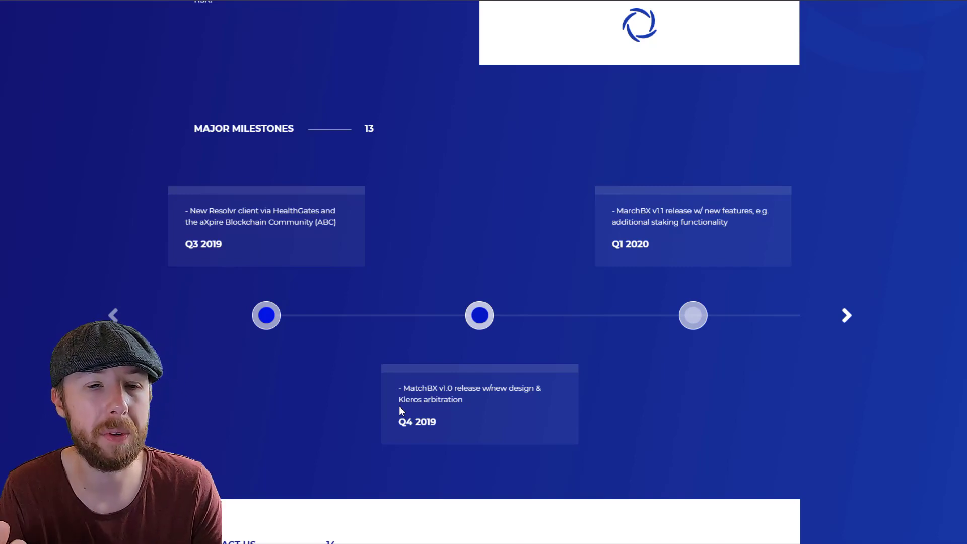
pyautogui.moveTo(773, 357)
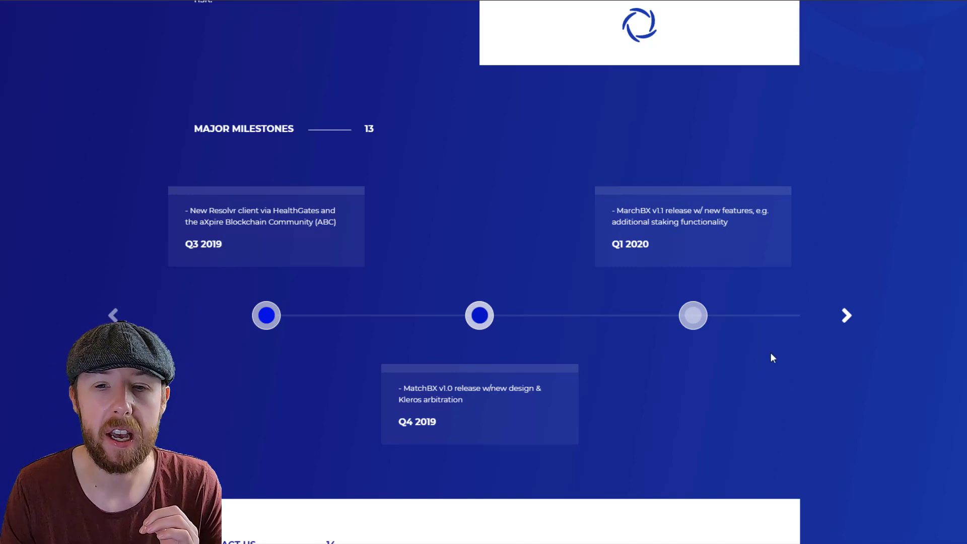
pyautogui.click(846, 316)
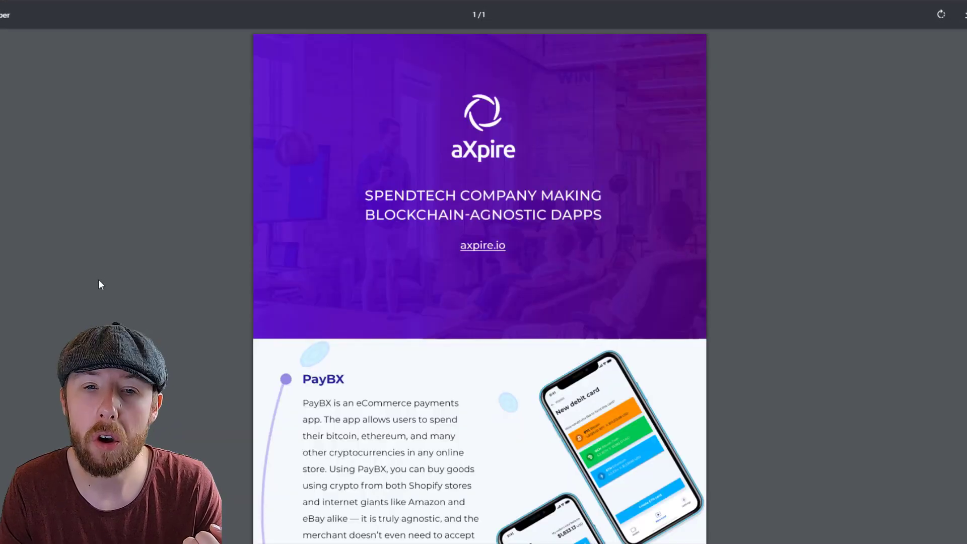
pyautogui.moveTo(178, 276)
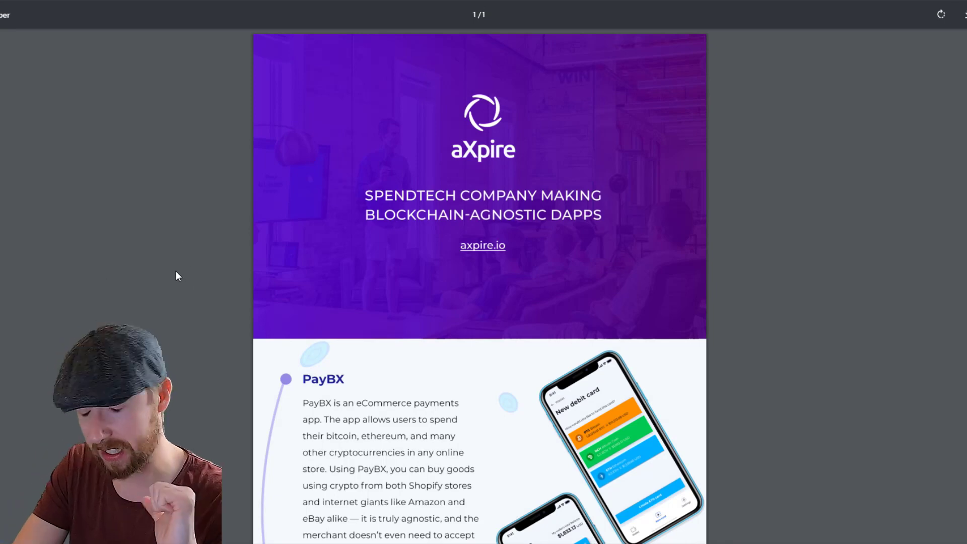
# Step: Scroll the light paper PDF down to the Bilr vendor billing app description
pyautogui.scroll(-3)
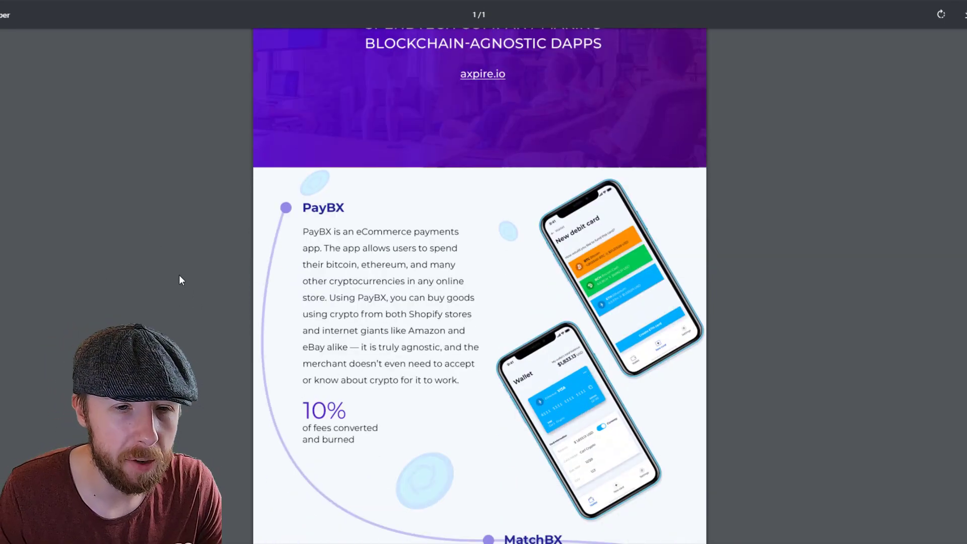
pyautogui.scroll(-3)
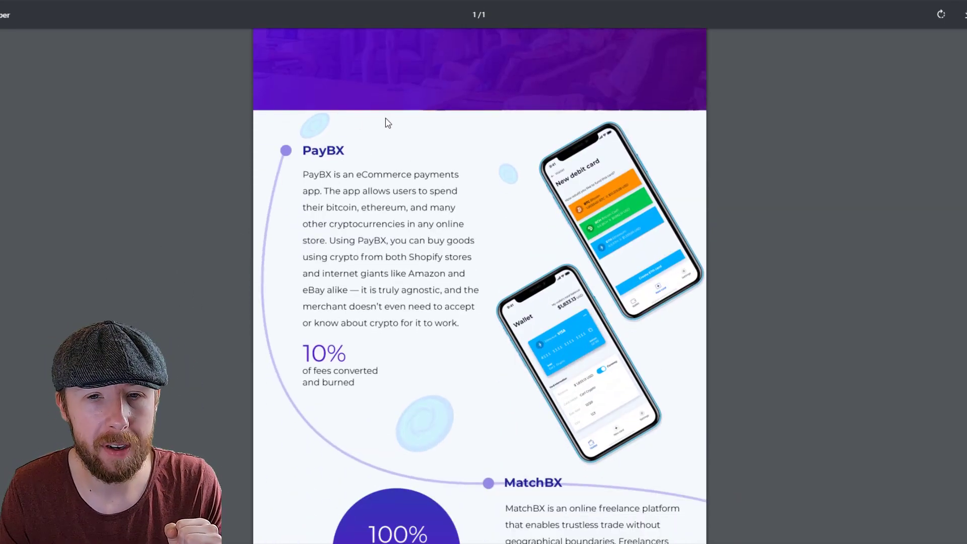
pyautogui.moveTo(402, 181)
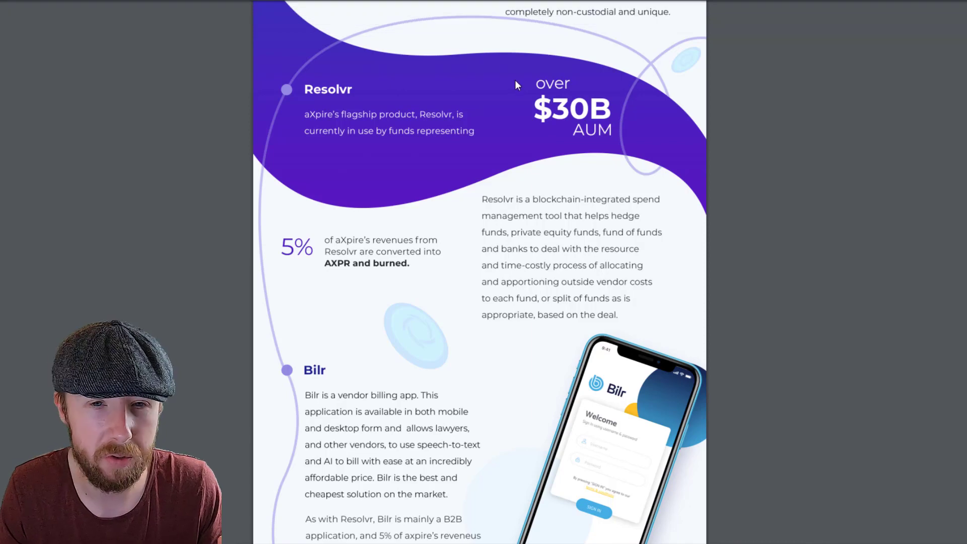
pyautogui.moveTo(616, 128)
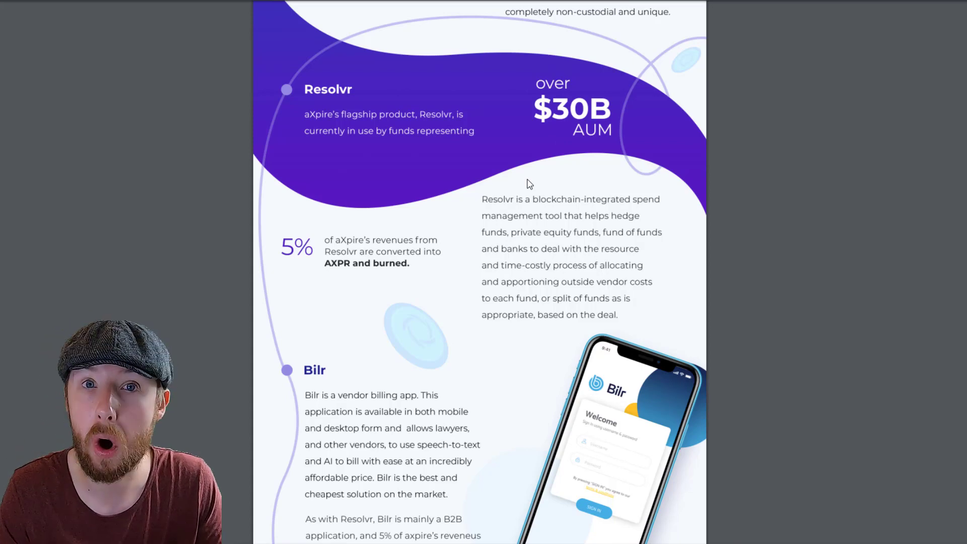
pyautogui.scroll(-3)
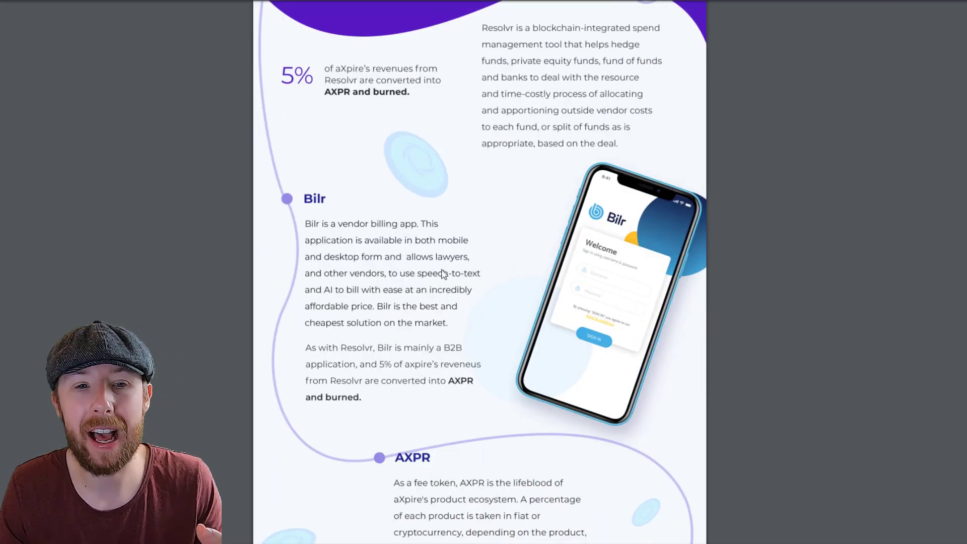
pyautogui.moveTo(421, 333)
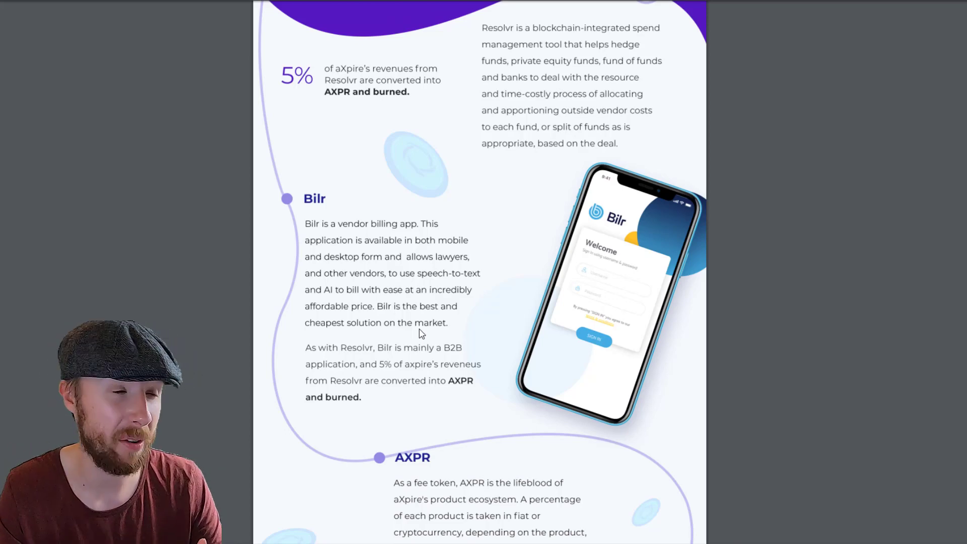
pyautogui.scroll(-3)
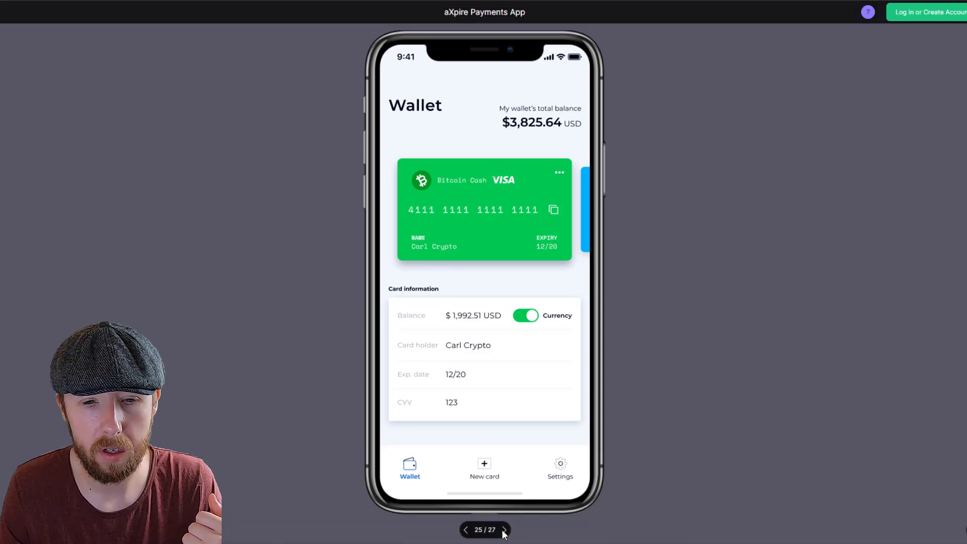
# Step: Complete sign-up and 2FA, then connect Liquid by entering the API key
pyautogui.click(504, 530)
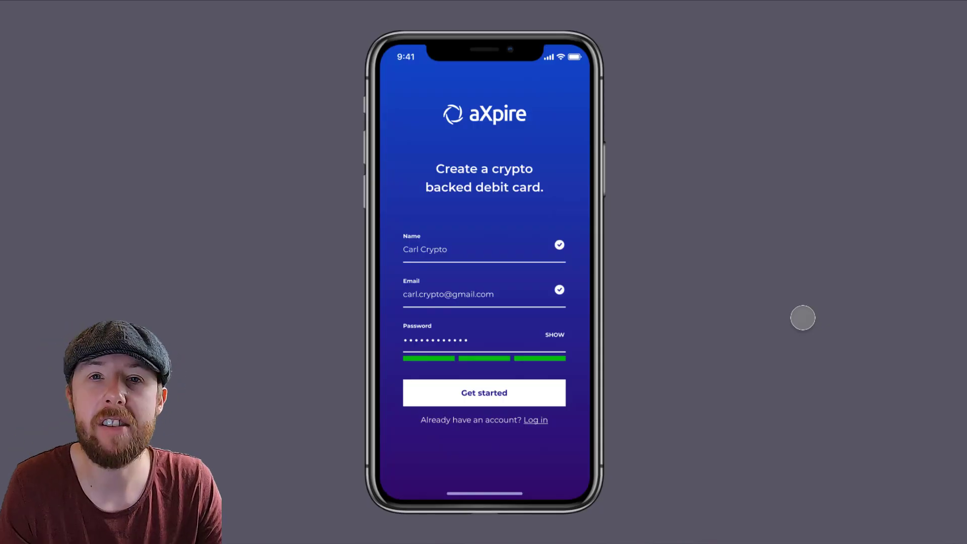
pyautogui.click(484, 392)
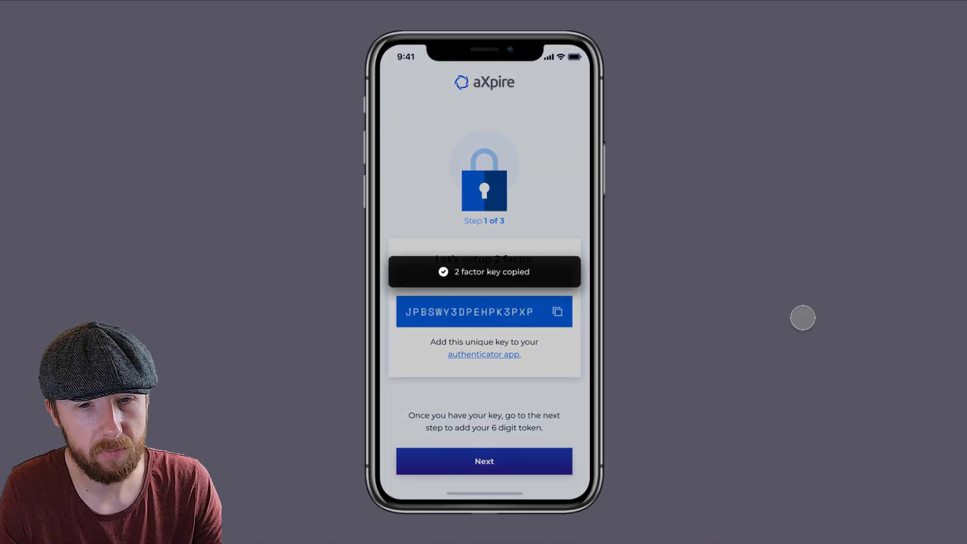
pyautogui.click(484, 461)
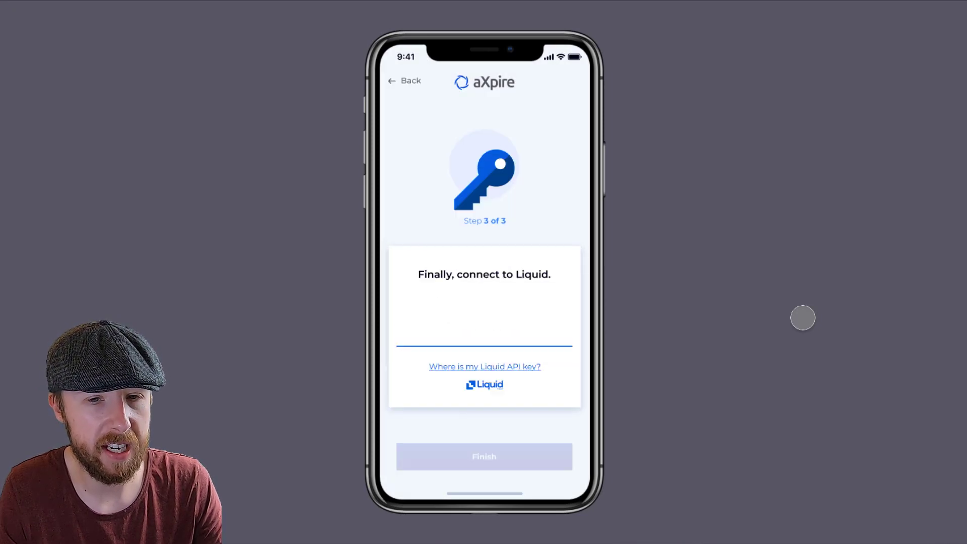
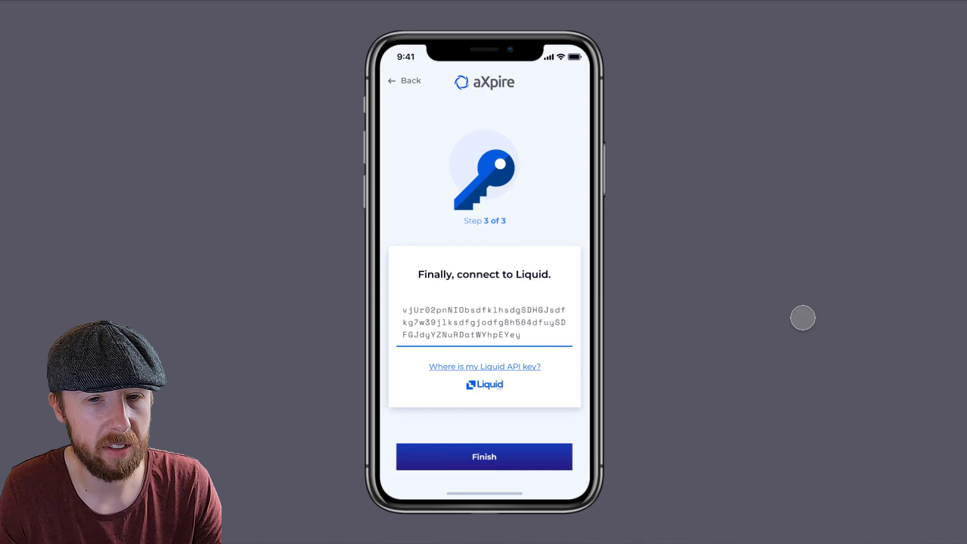
pyautogui.click(484, 456)
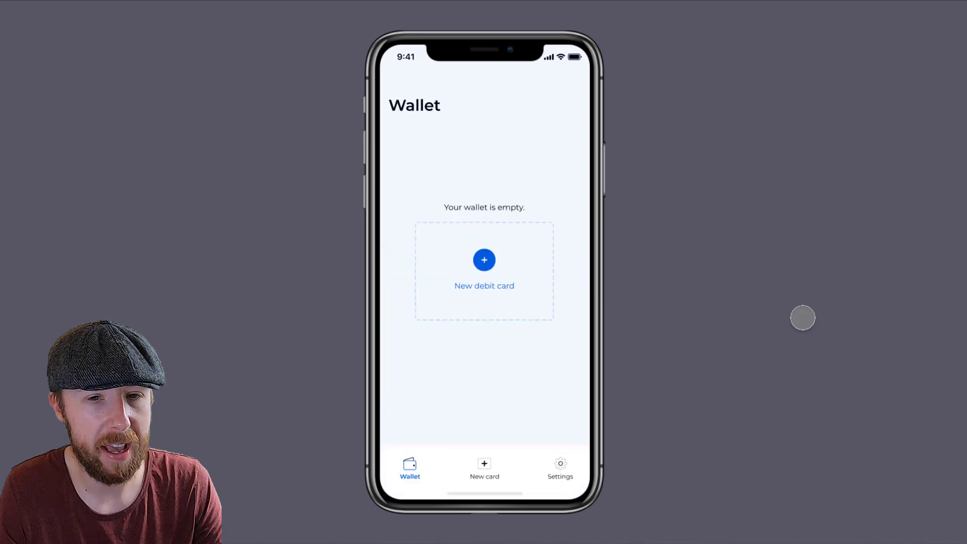
# Step: Create a new debit card funded with Bitcoin Cash (BCH)
pyautogui.click(484, 260)
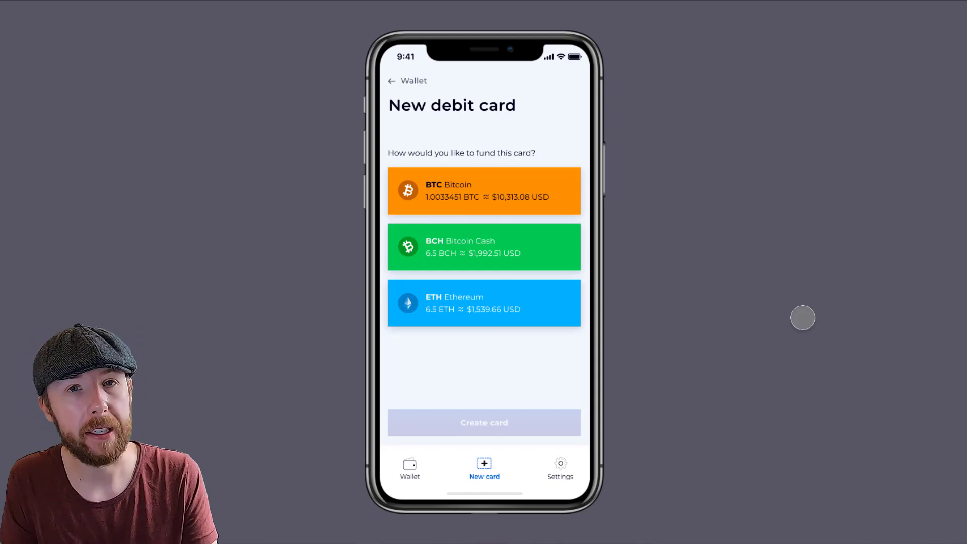
pyautogui.click(485, 247)
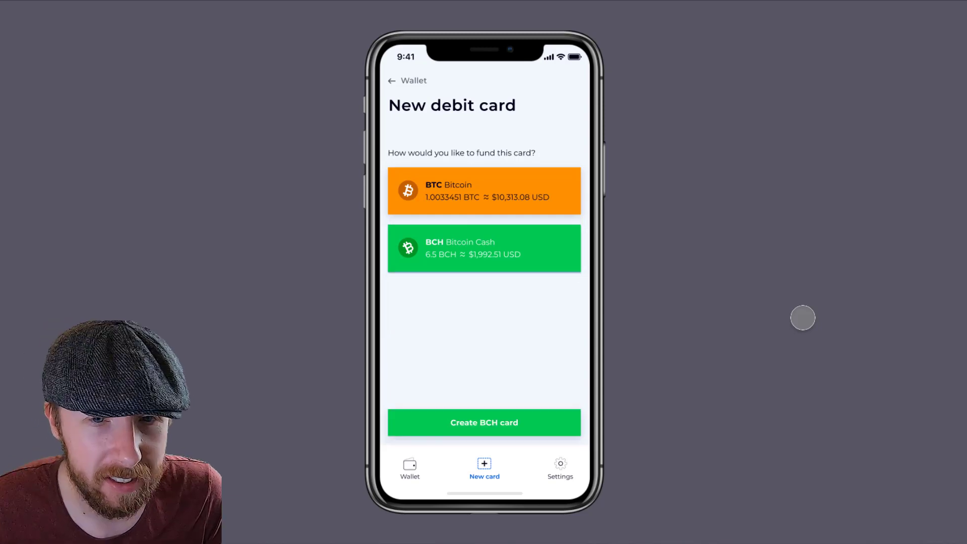
pyautogui.click(410, 467)
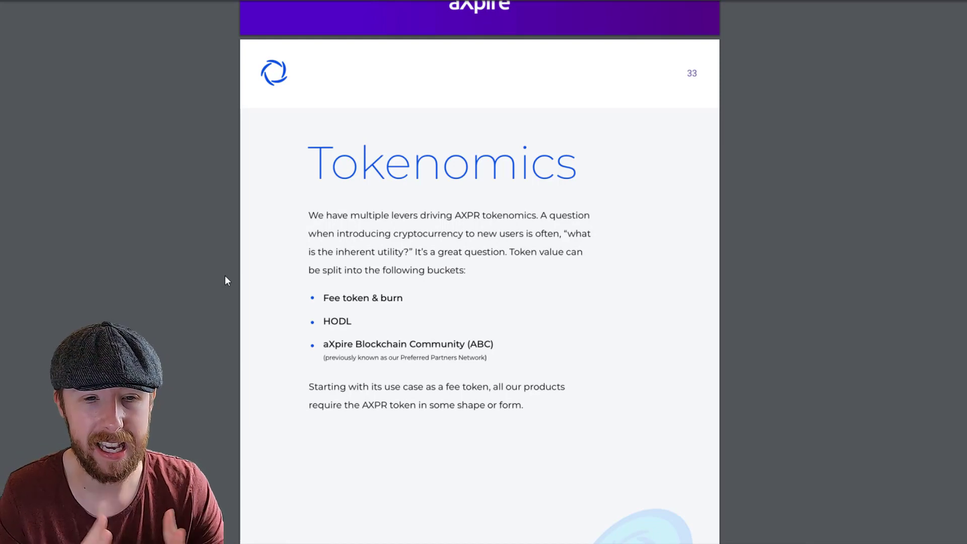
# Step: Scroll to page 34's overview of fee-burn percentages for each product
pyautogui.scroll(-3)
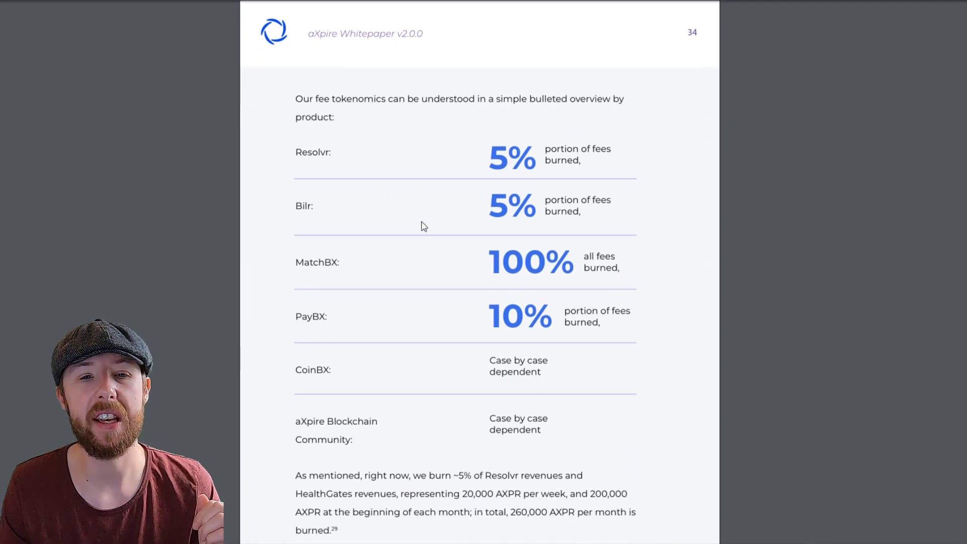
pyautogui.scroll(-3)
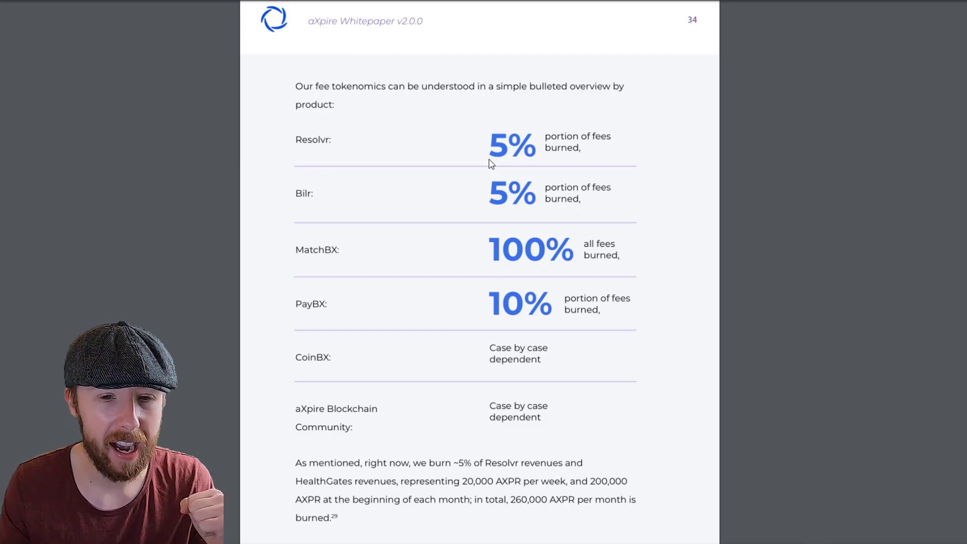
# Step: Scroll the burn tracker down to the Previous AXPR Burn chart and latest transactions
pyautogui.scroll(-3)
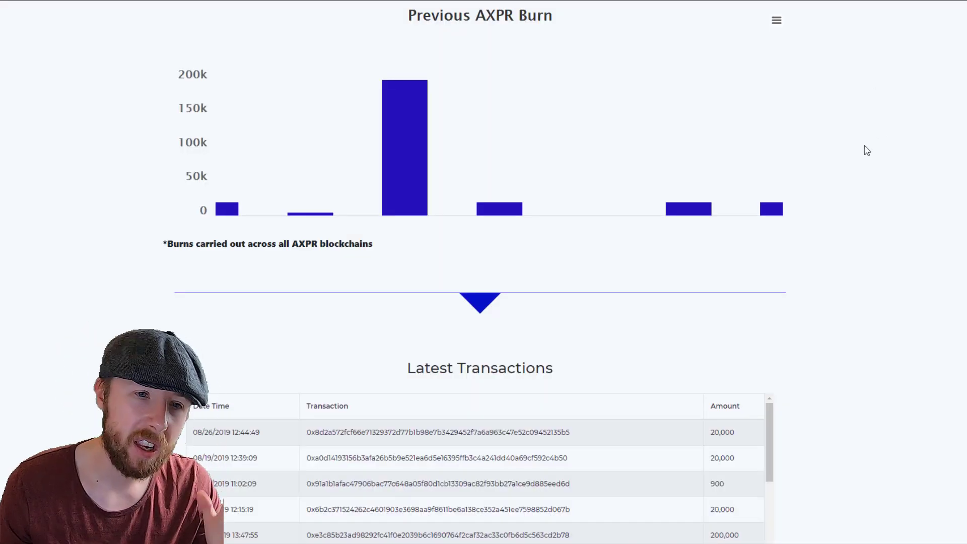
# Step: Scroll up to the burn totals: 1,565,797 burned, 20,000 latest, 350,000,000 supply
pyautogui.scroll(3)
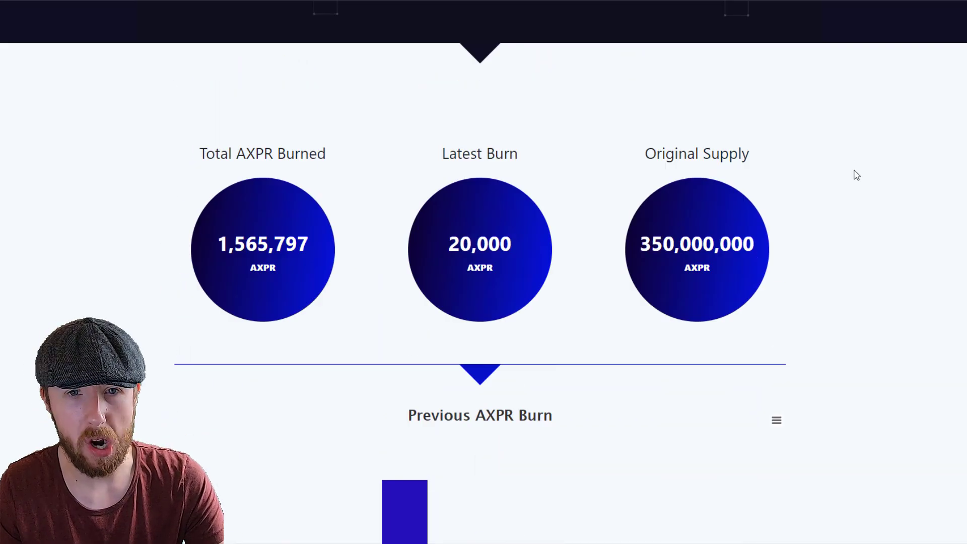
pyautogui.moveTo(185, 233)
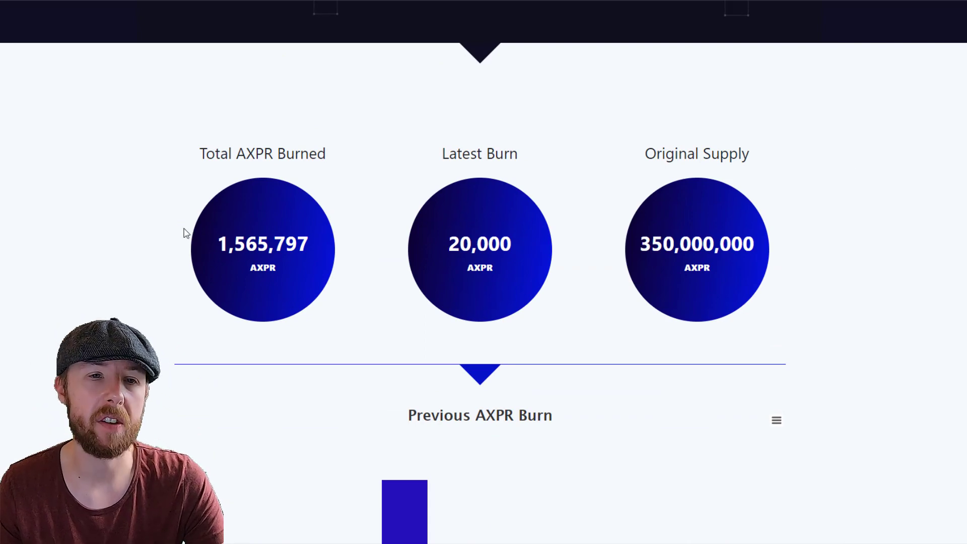
pyautogui.moveTo(430, 267)
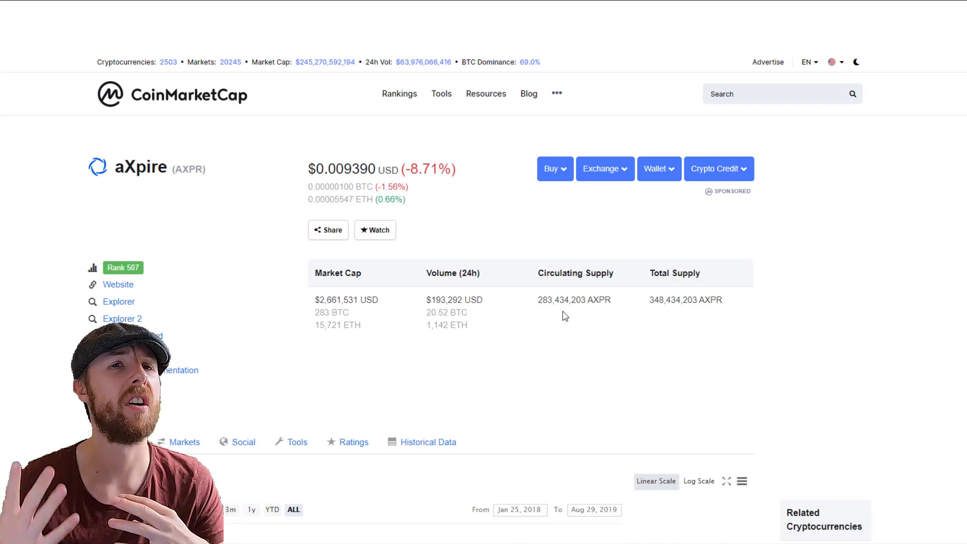
pyautogui.scroll(-3)
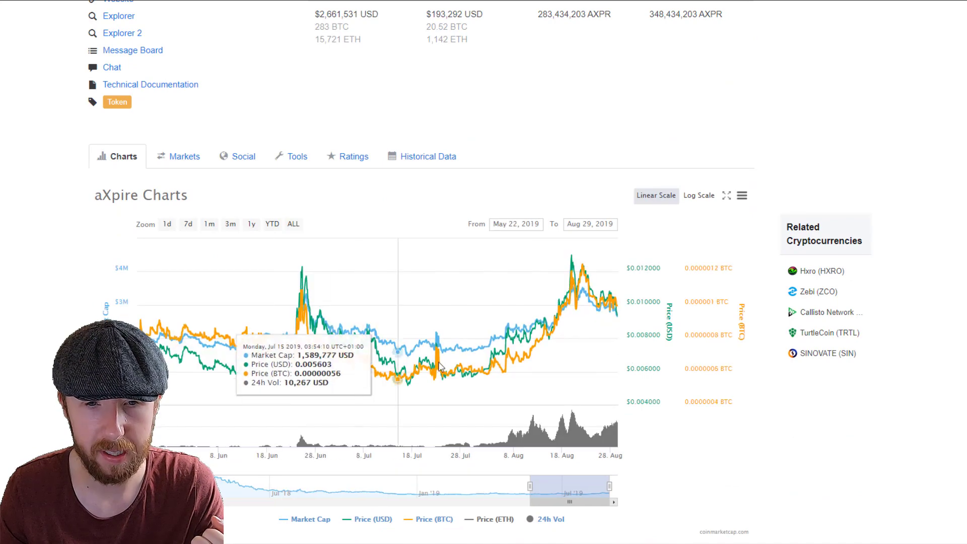
pyautogui.moveTo(589, 272)
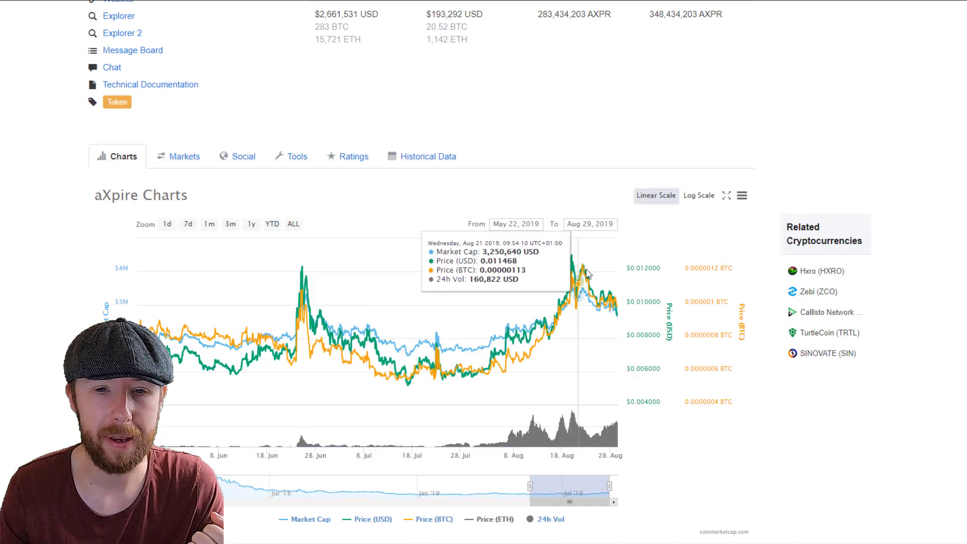
pyautogui.scroll(3)
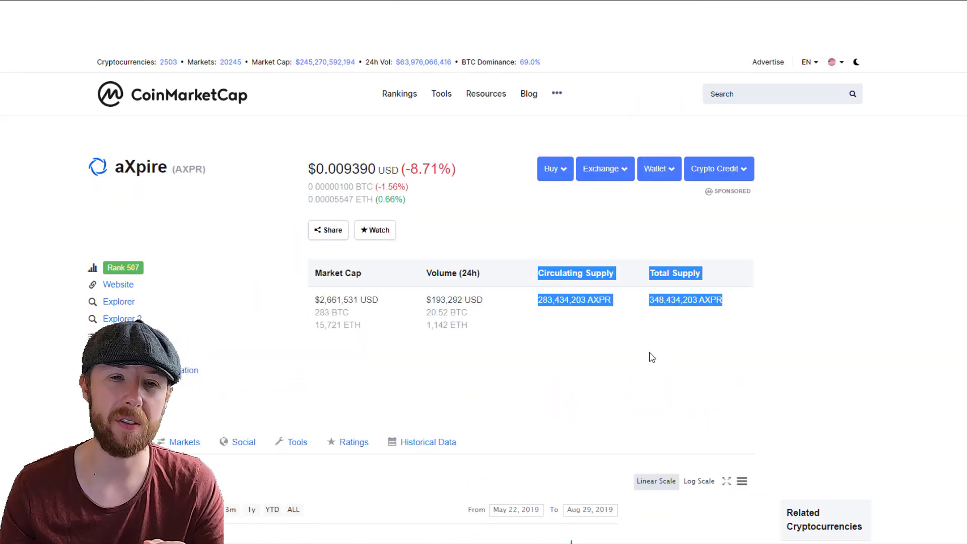
pyautogui.moveTo(484, 314)
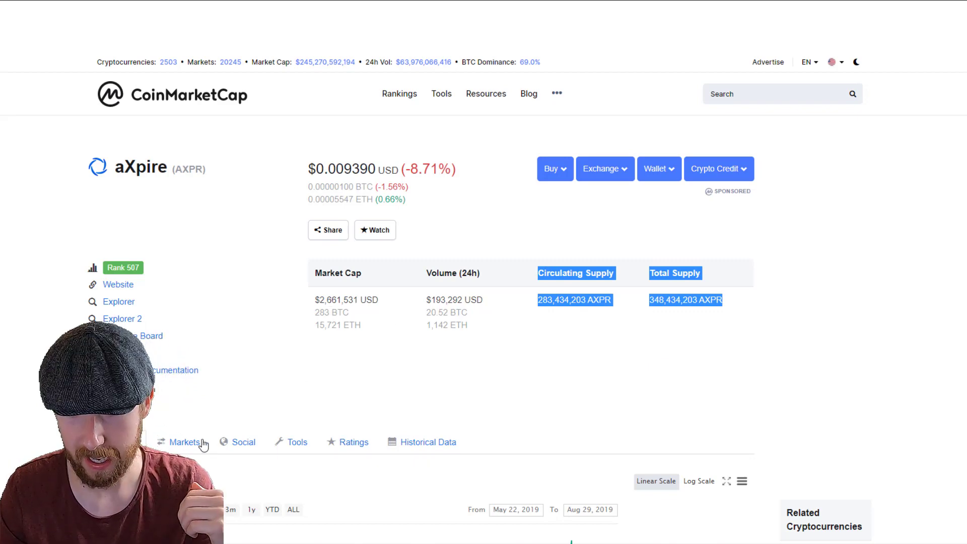
pyautogui.scroll(-3)
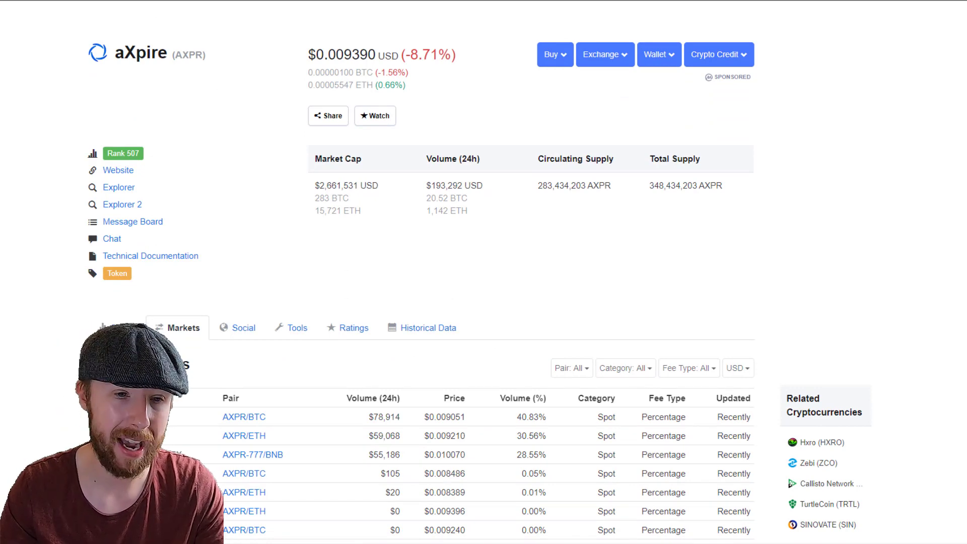
pyautogui.scroll(-3)
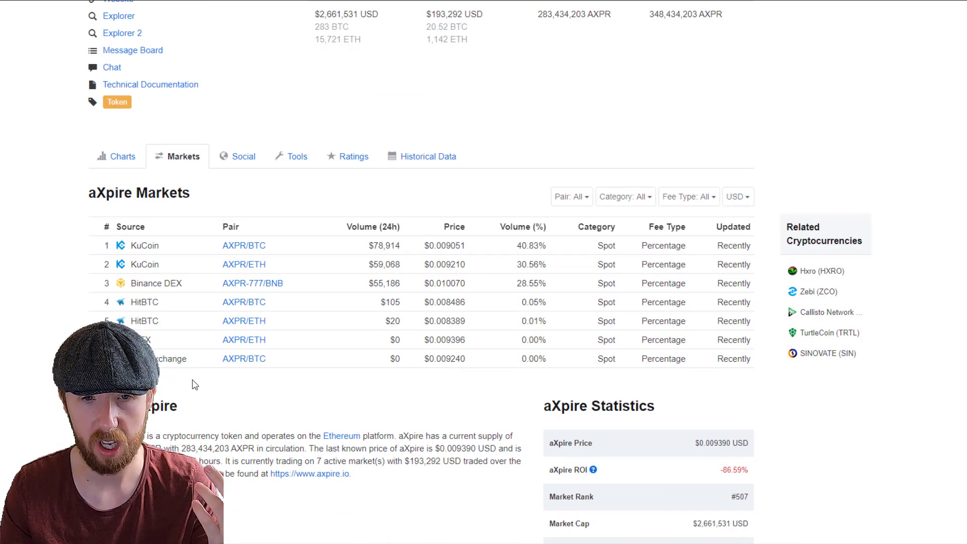
pyautogui.scroll(3)
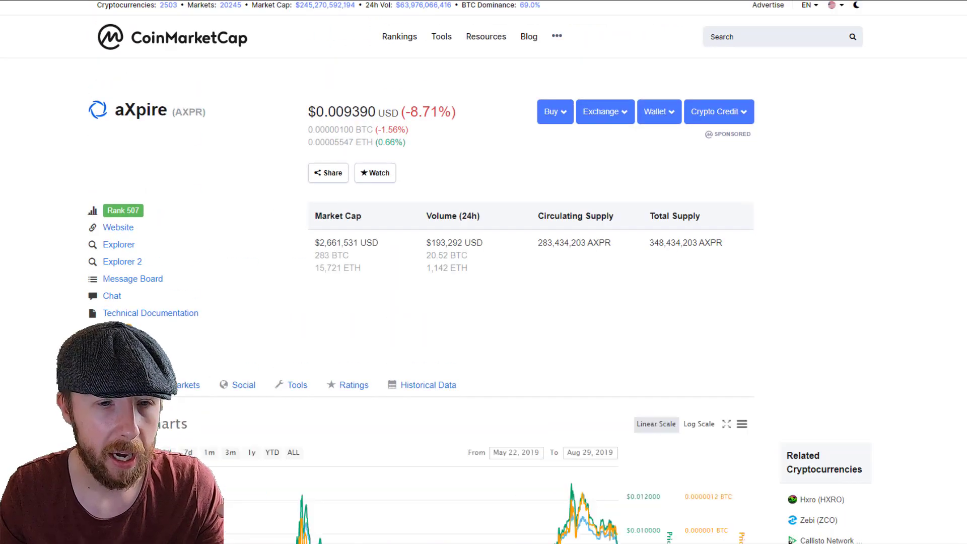